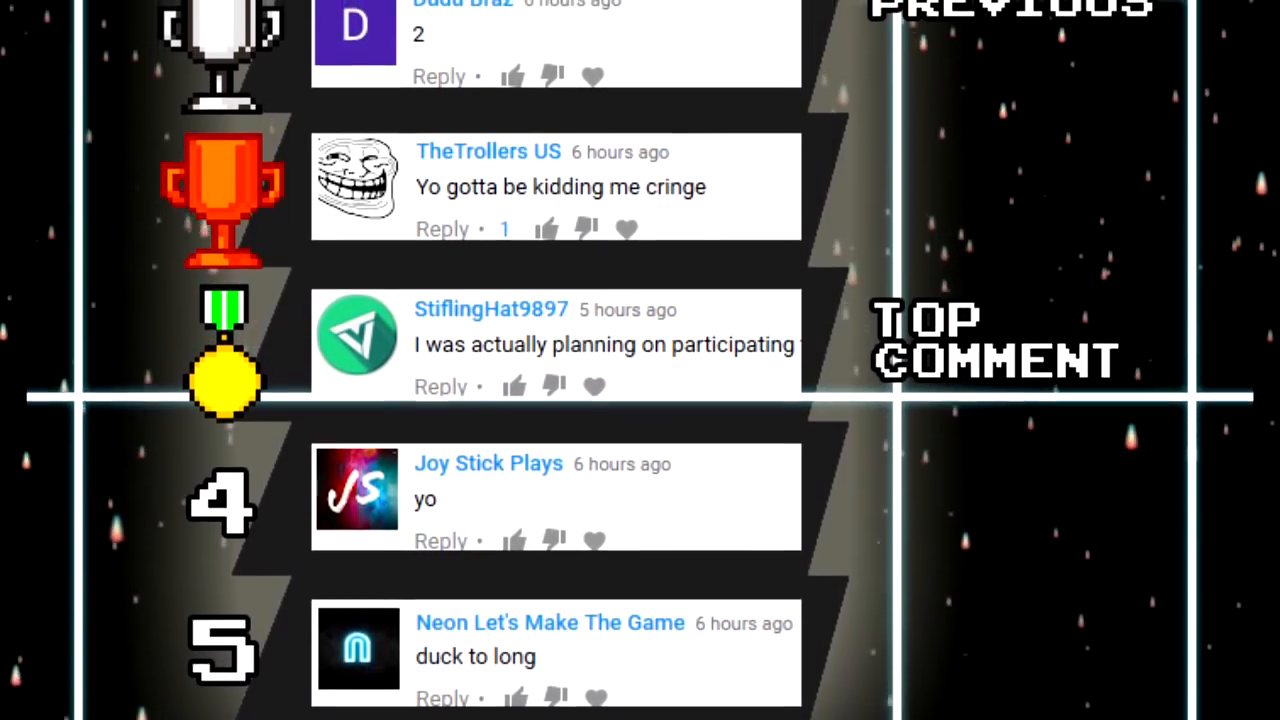
Scroll the browser list while switching to a fresh Pattern 12
scroll(down, 3)
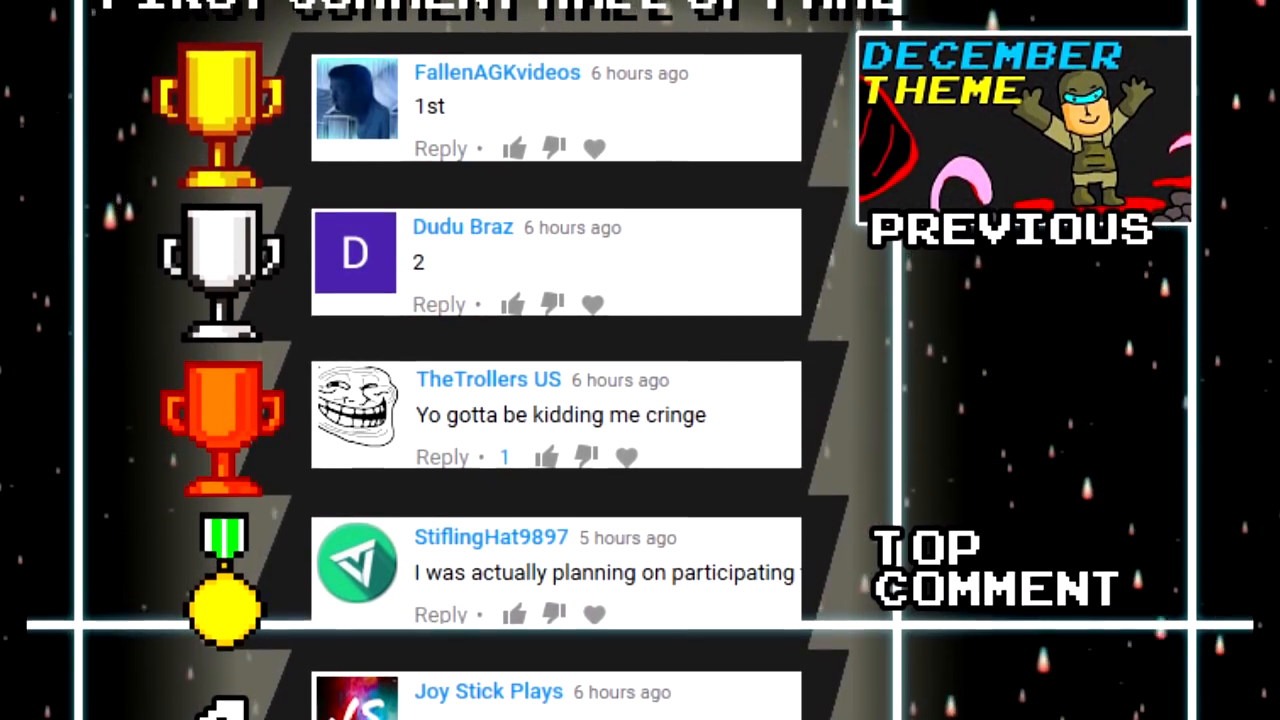
scroll(up, 3)
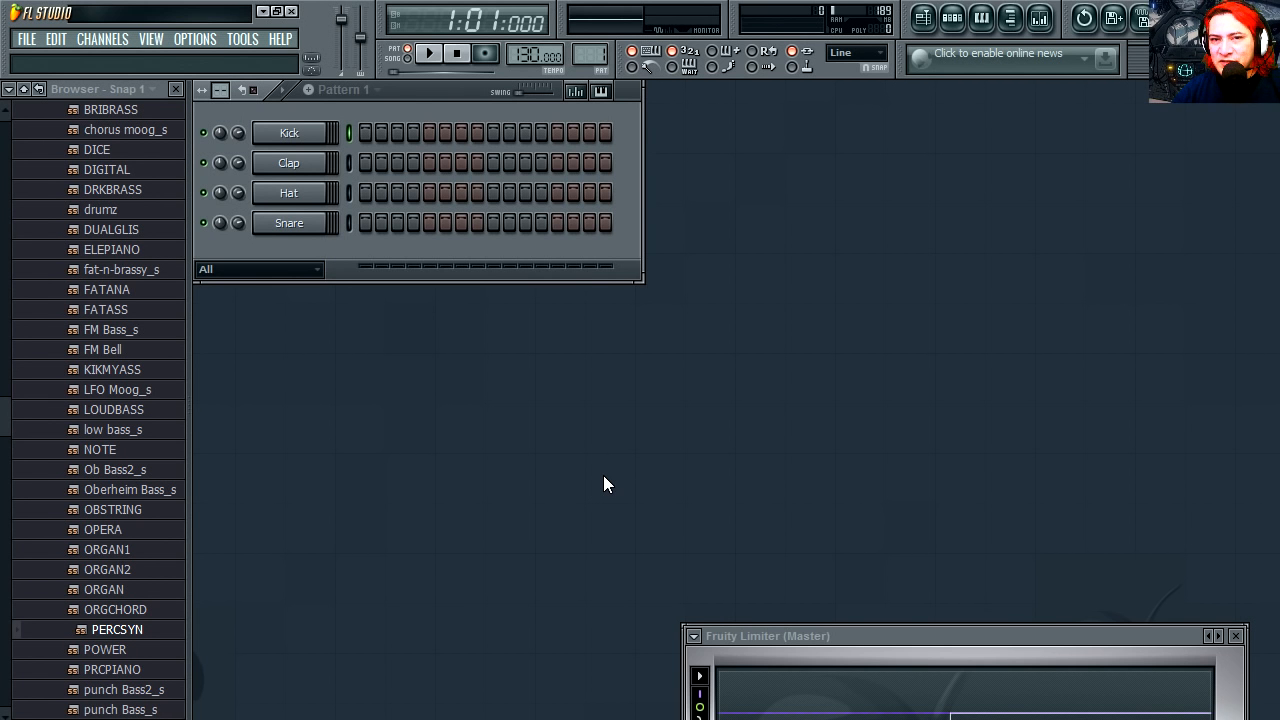
mouse_move(568, 452)
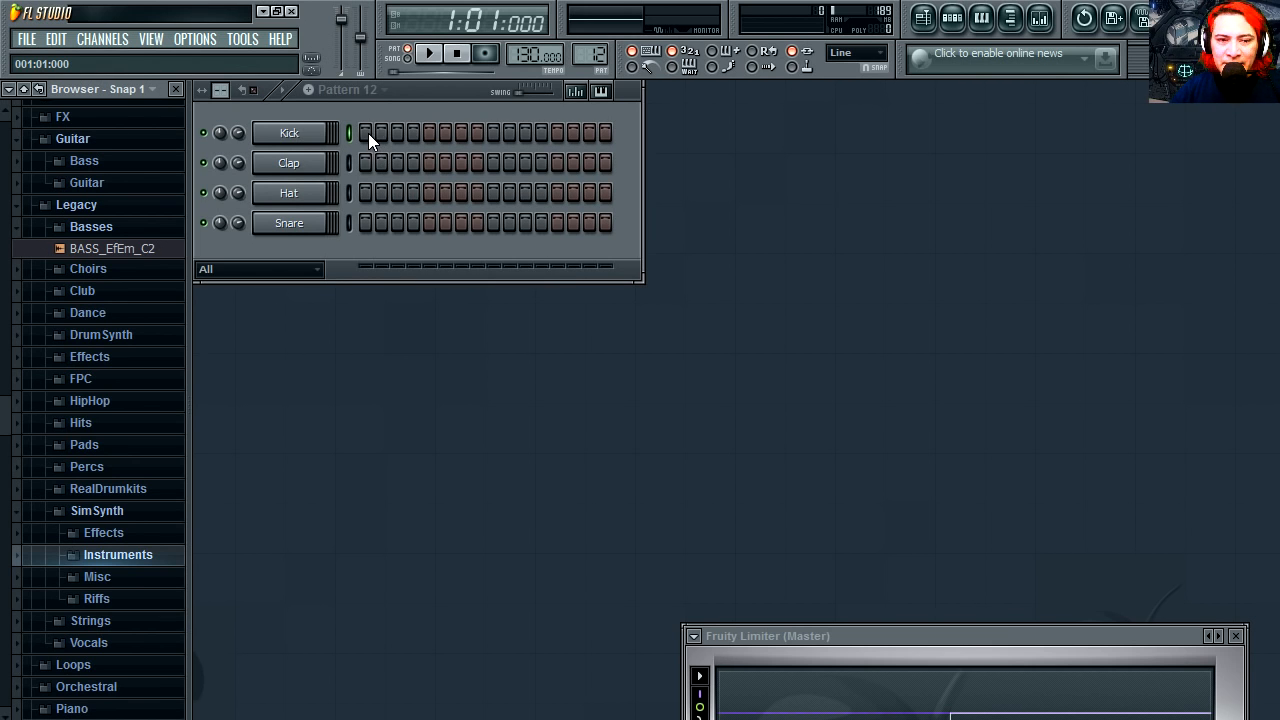
Place kick hits across the step grid and audition the beat with Play/Stop
click(428, 52)
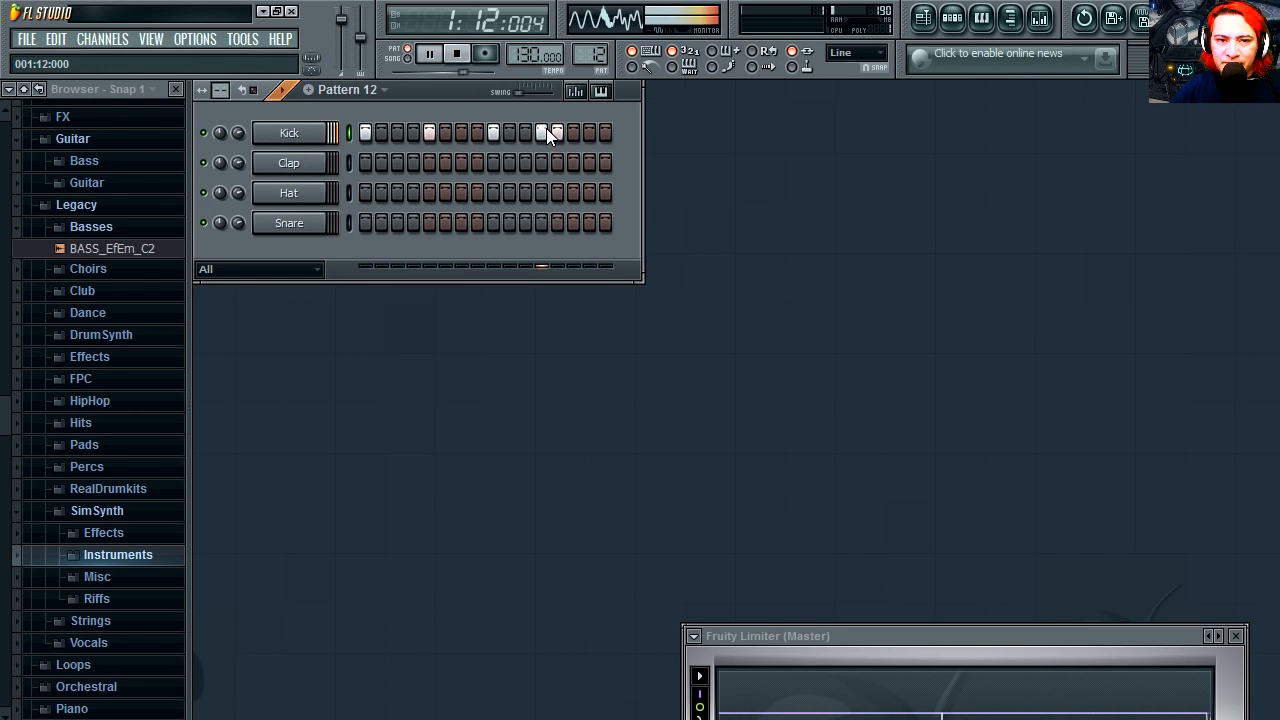
click(544, 132)
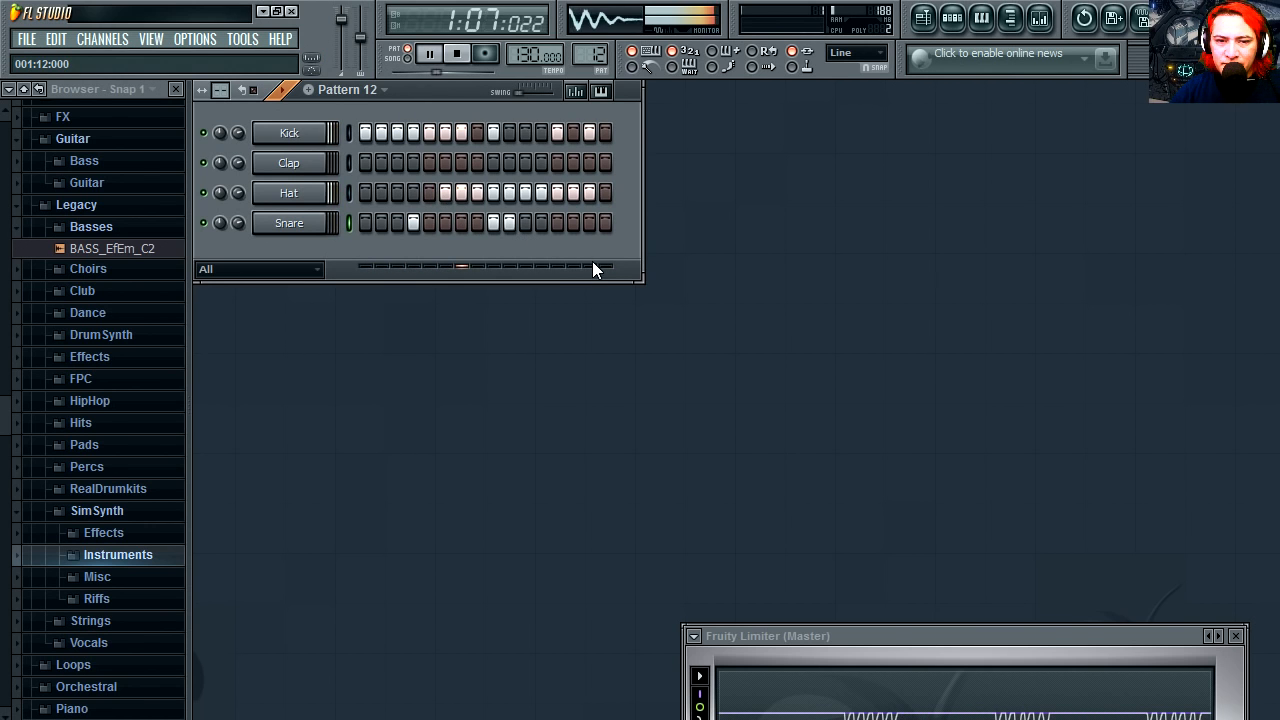
click(456, 52)
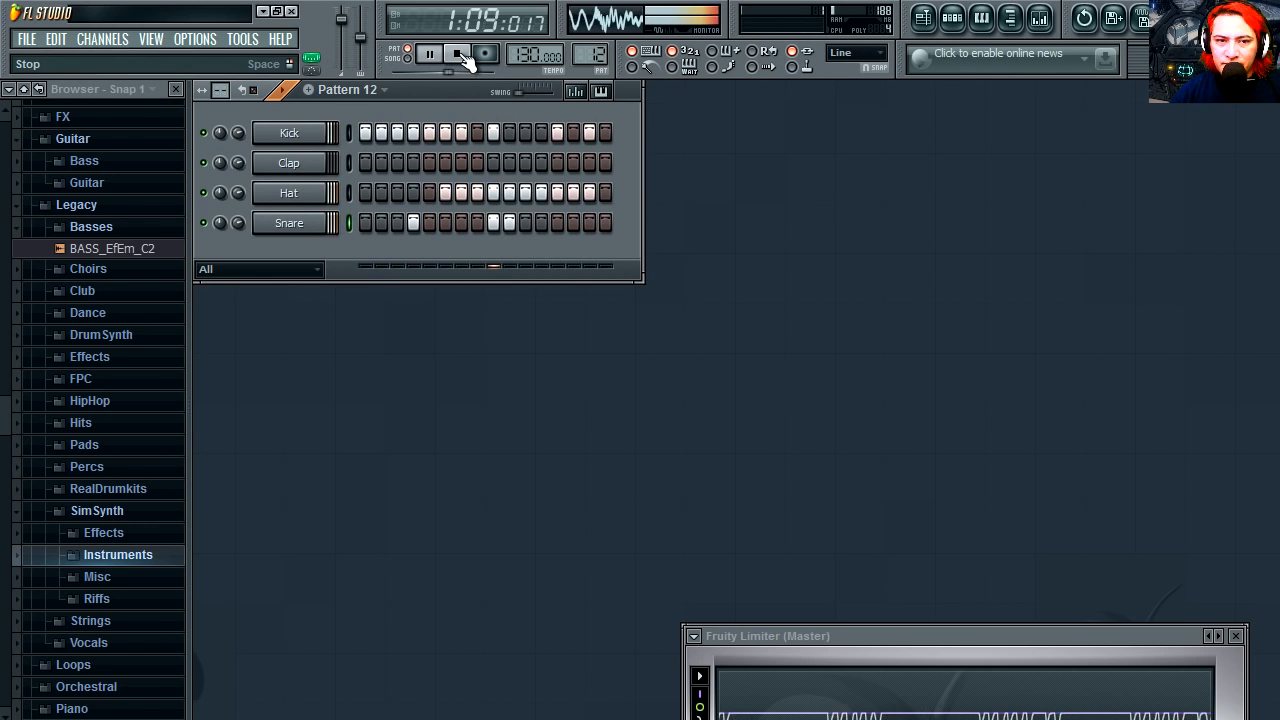
click(456, 52)
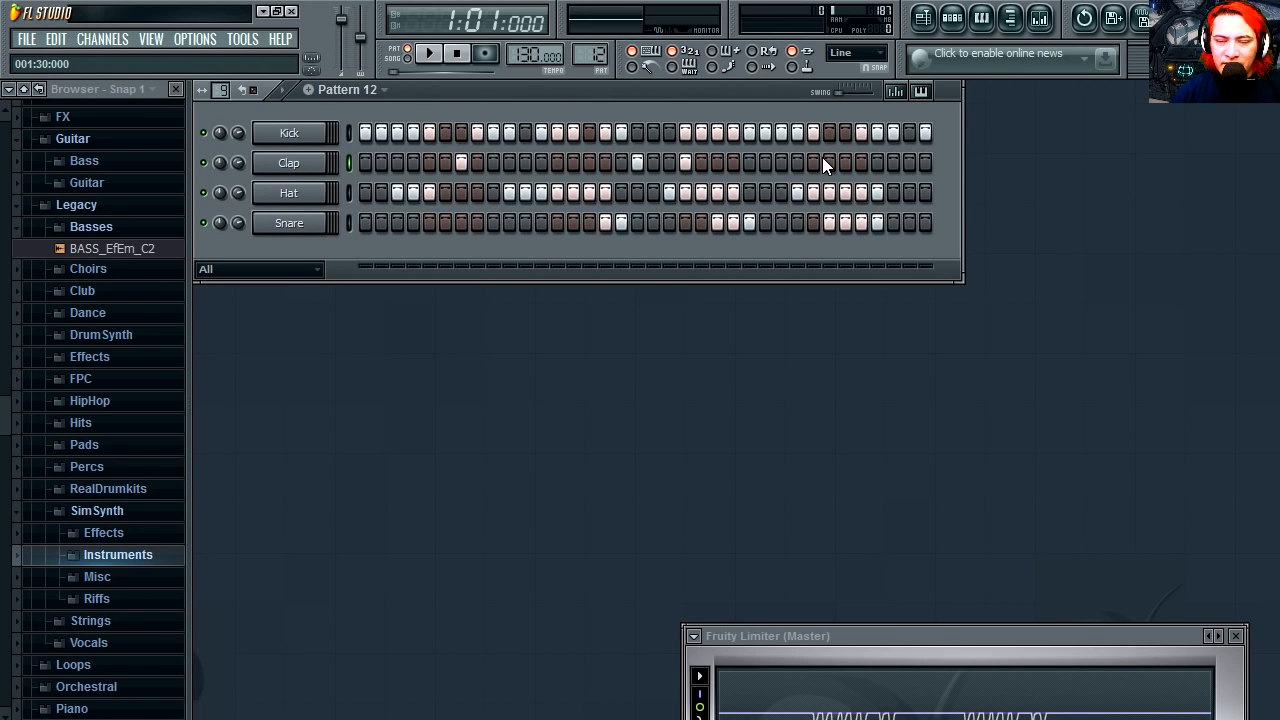
Adjust a clap hit and load HIP_Bass from the HipHop pack into the Channel Rack
click(428, 52)
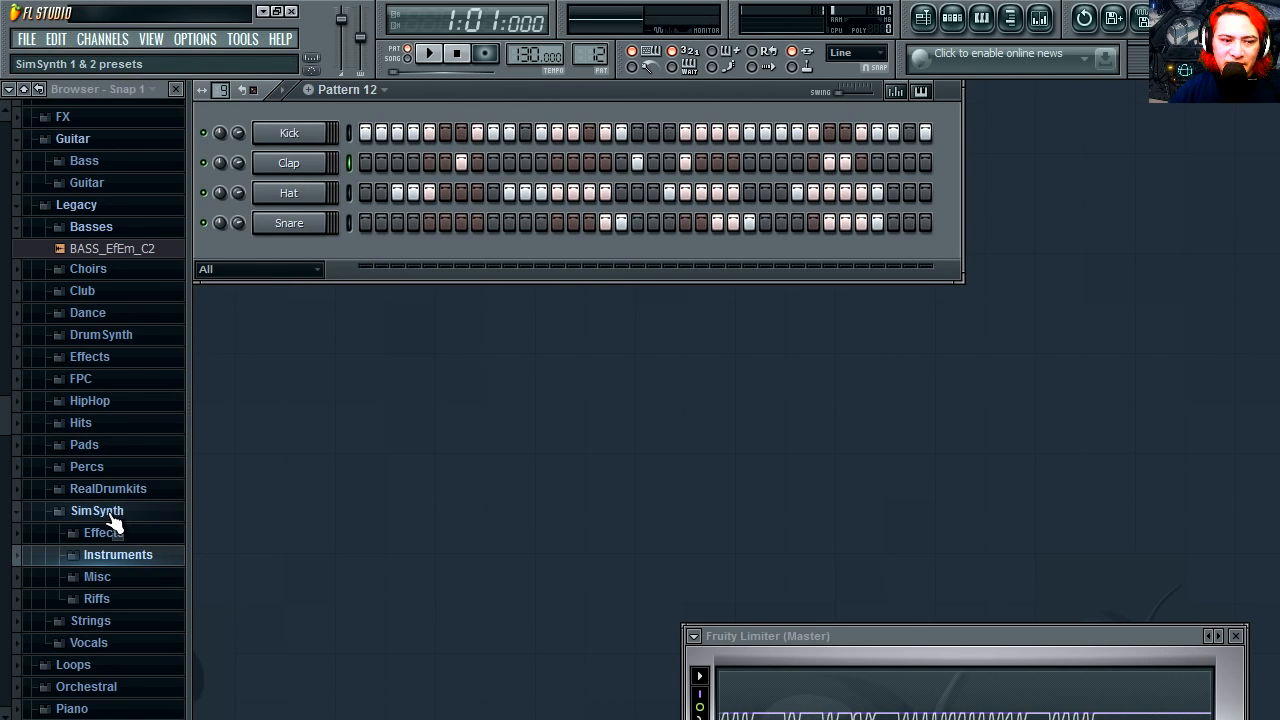
click(88, 400)
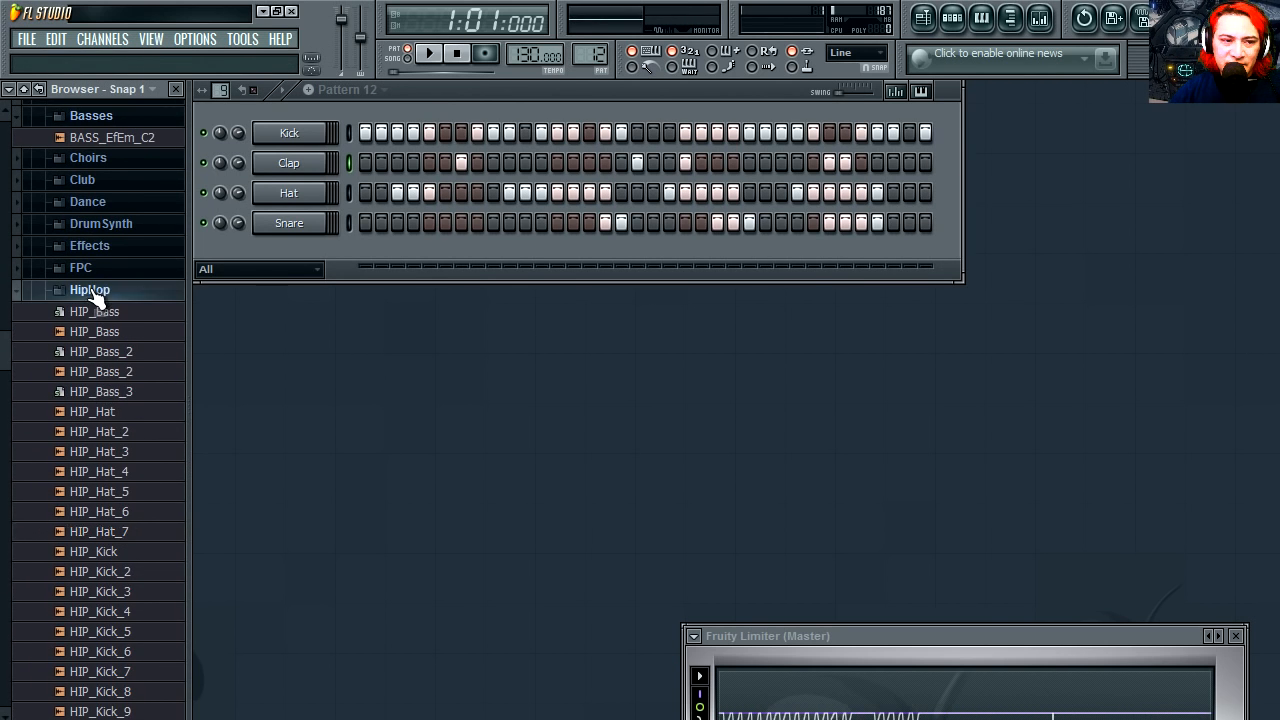
click(88, 288)
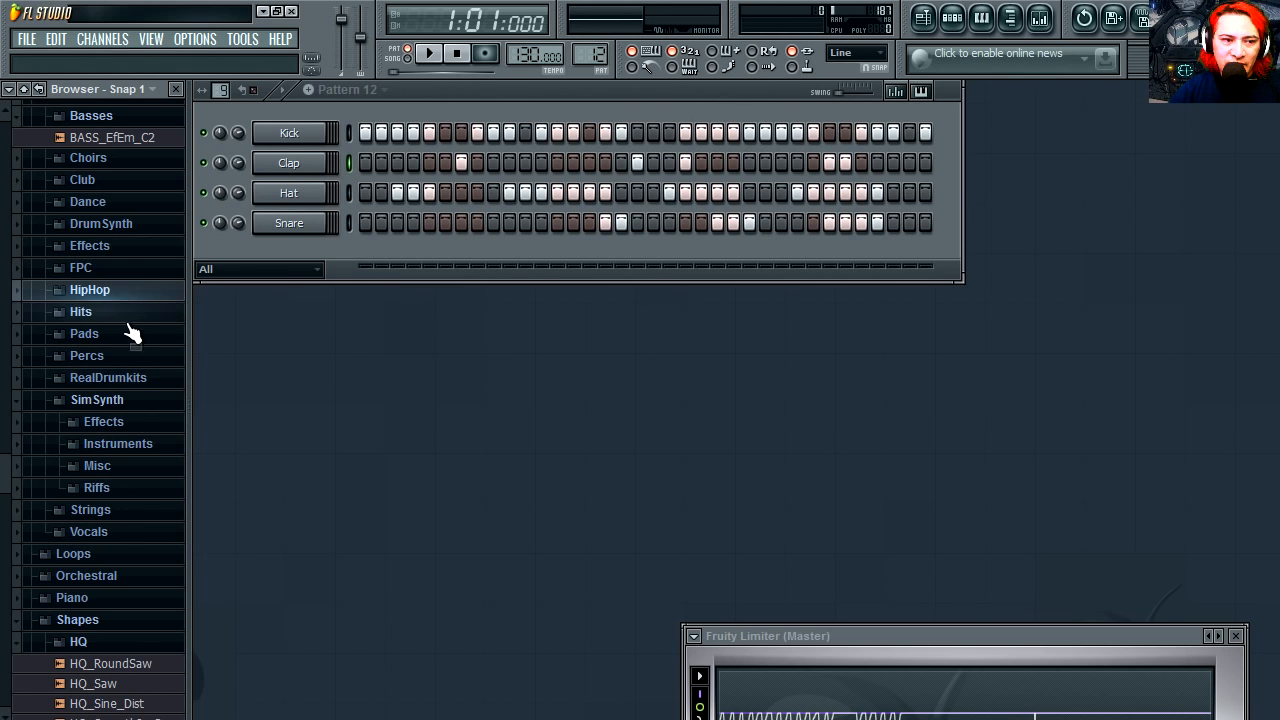
click(88, 288)
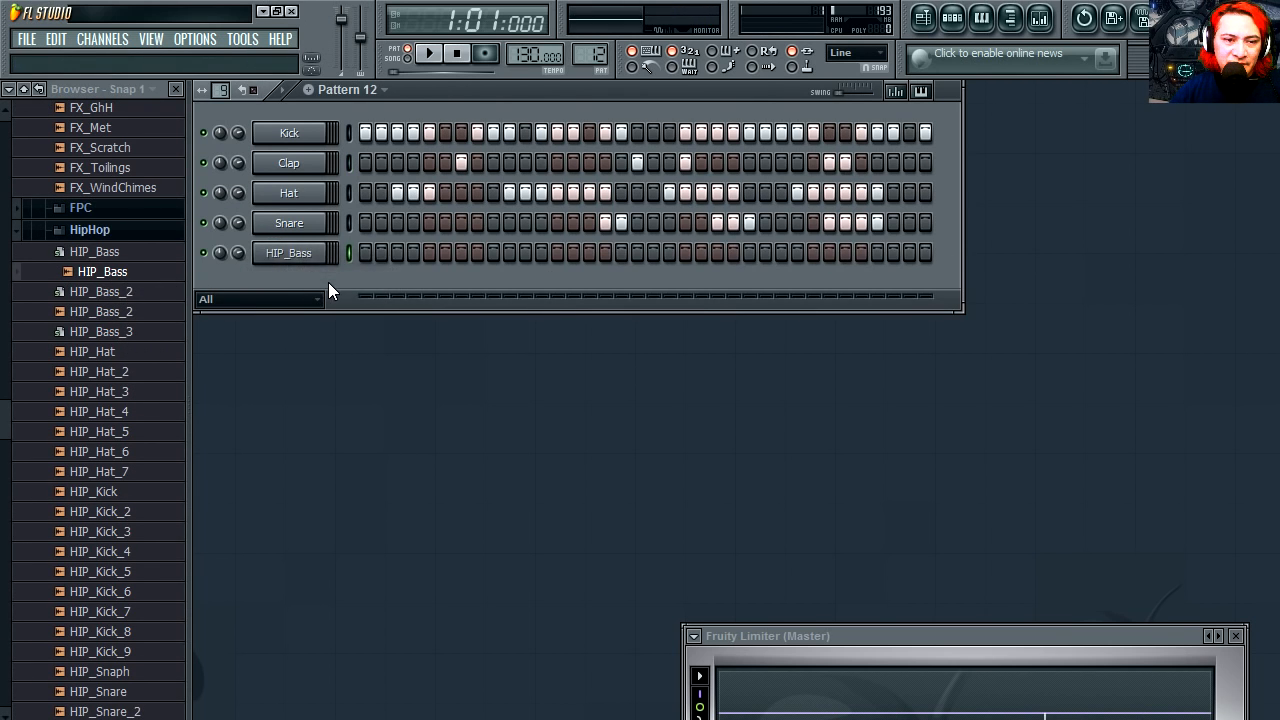
Program bass hits in the HIP_Bass row, including one near the pattern's end
click(444, 252)
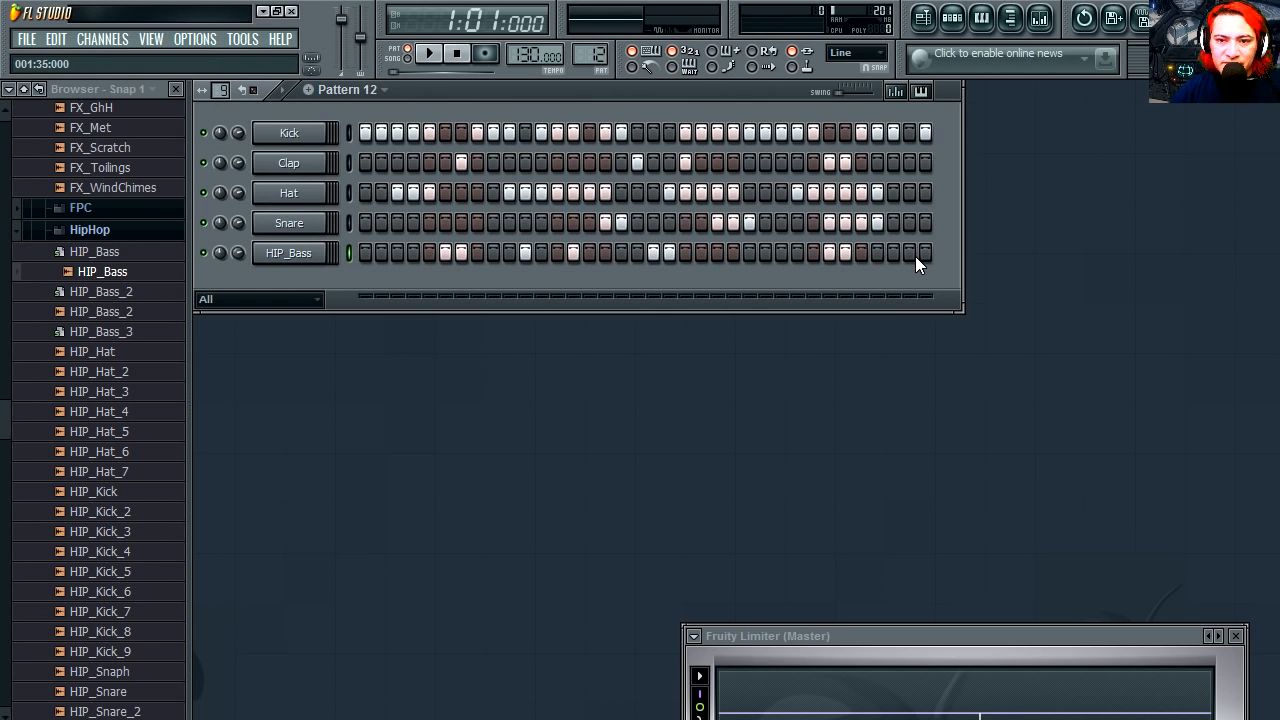
click(428, 52)
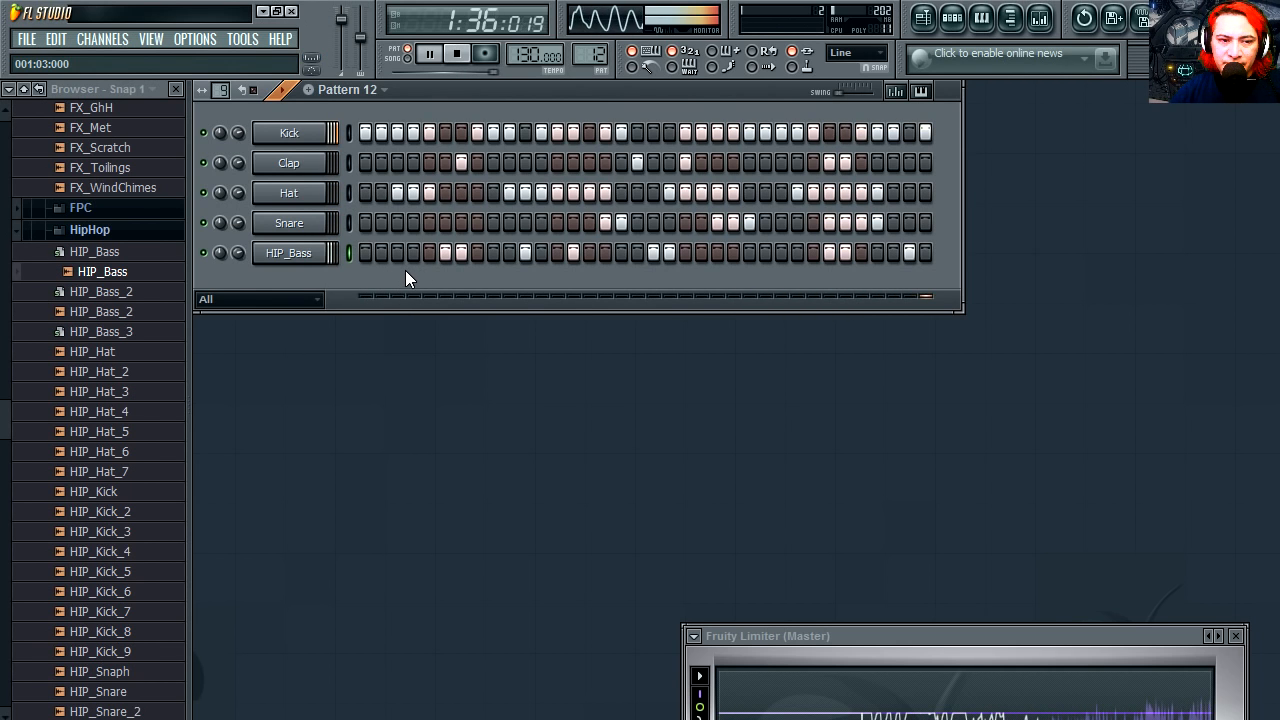
Replace the kick channel sample with HIP_Kick_2 and audition it
click(428, 52)
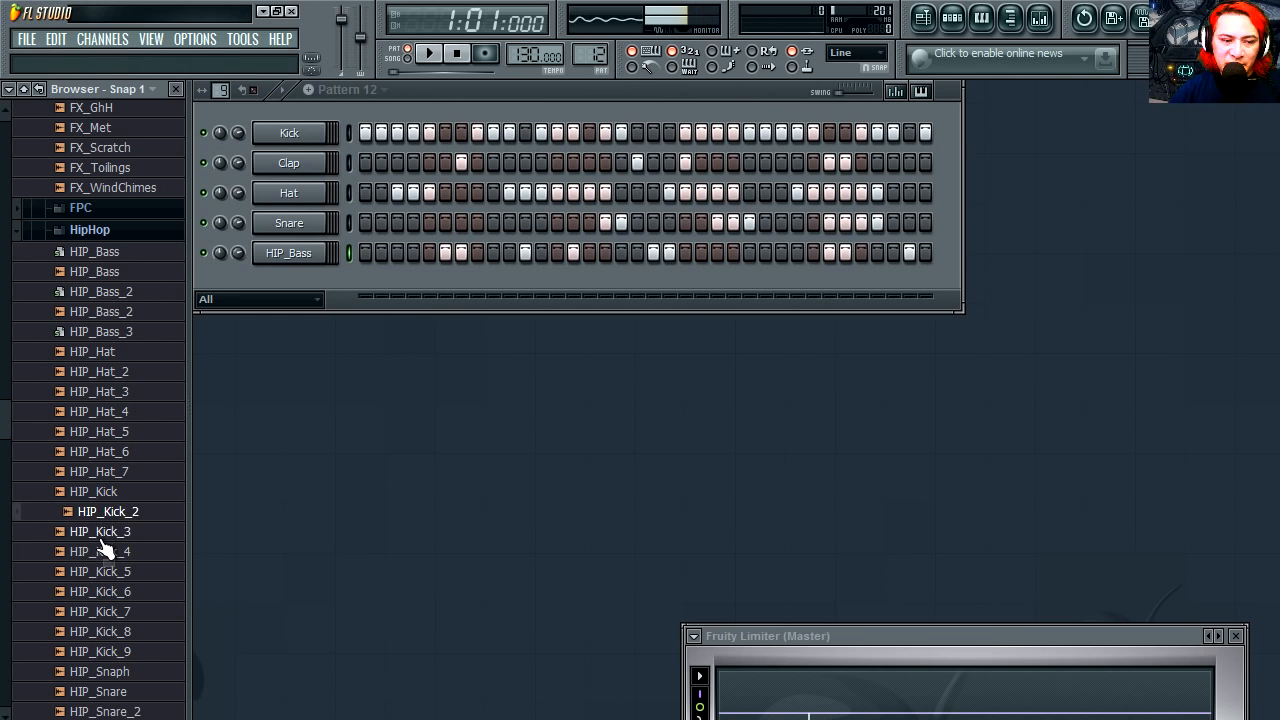
drag(106, 512, 288, 132)
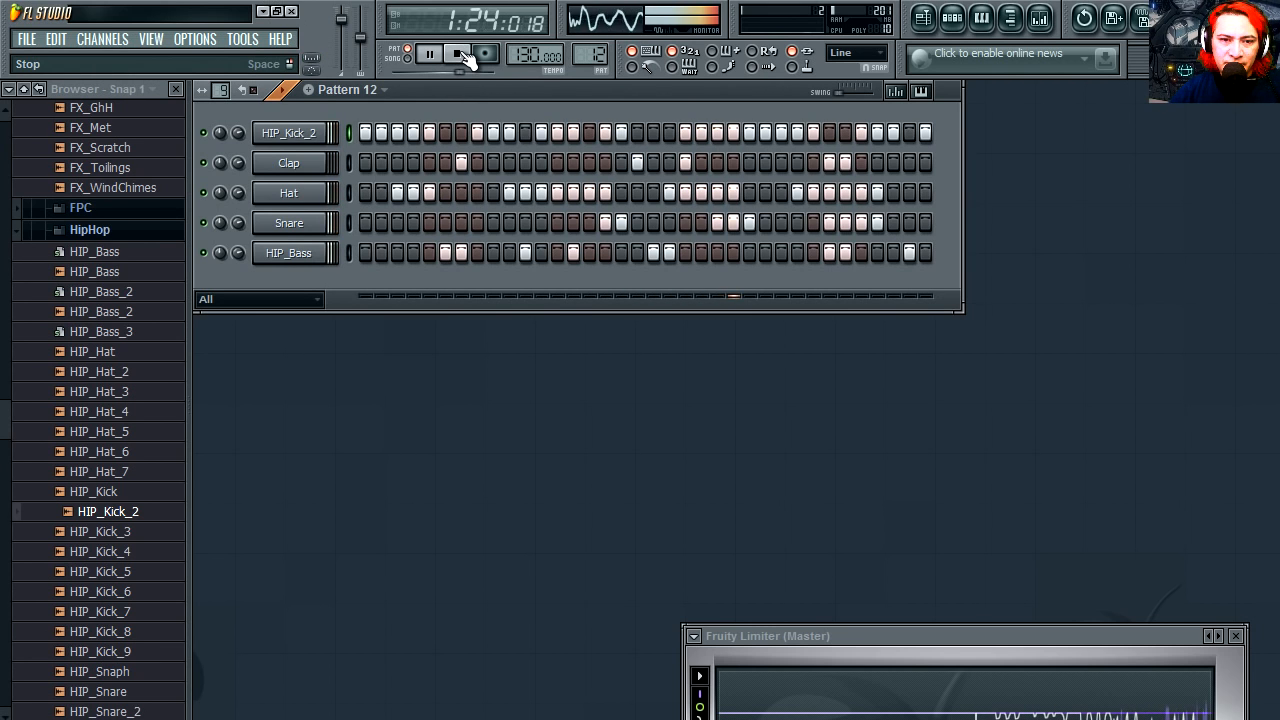
click(428, 52)
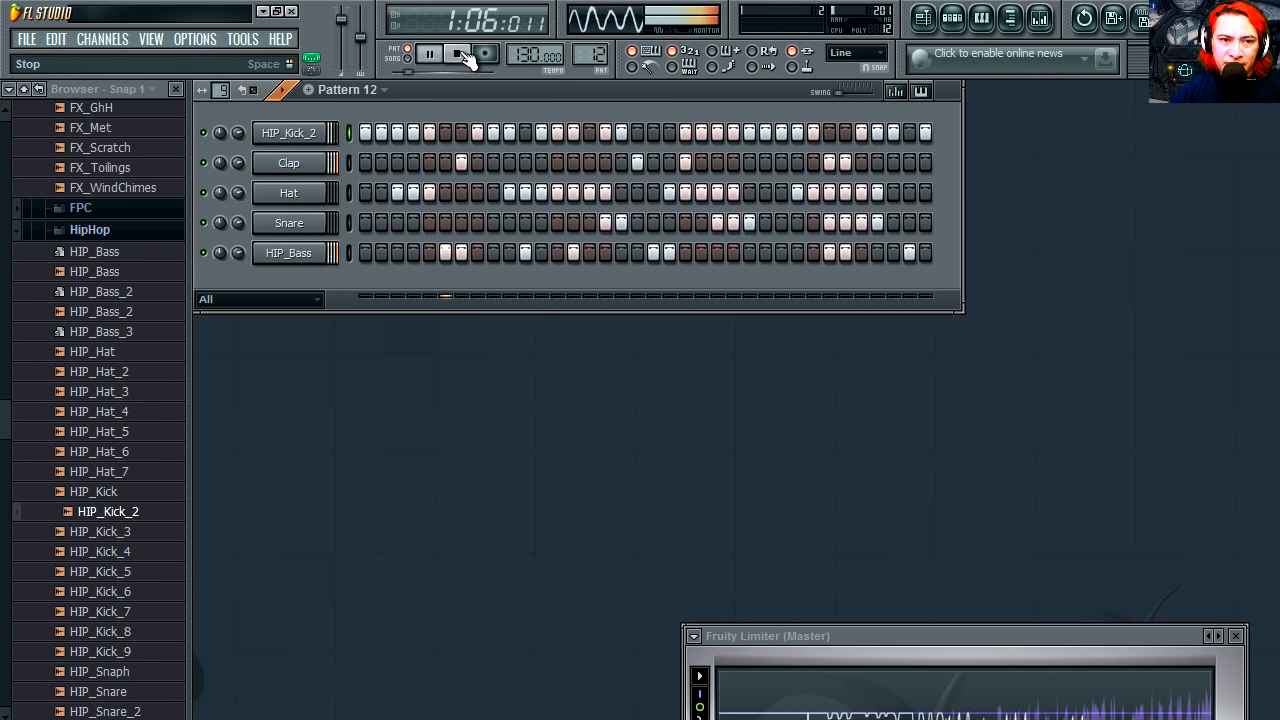
click(456, 52)
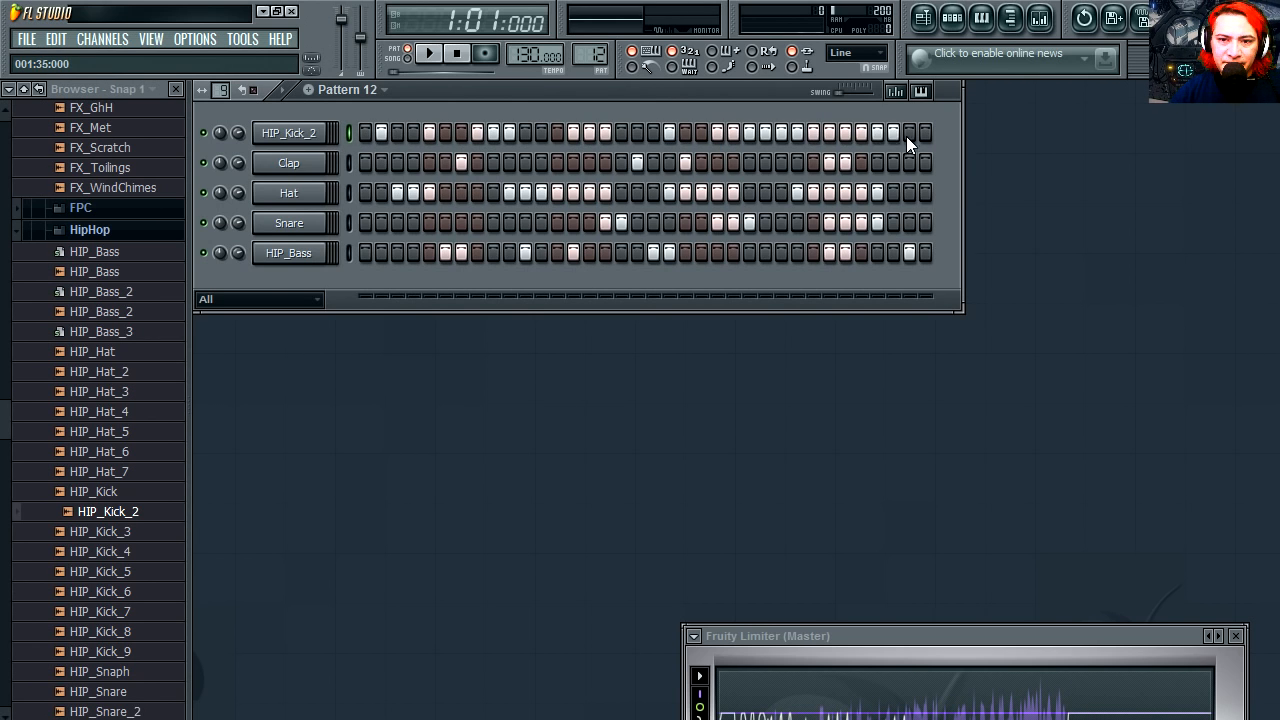
Rework the kick rhythm's hits and play back the changed beat
click(428, 52)
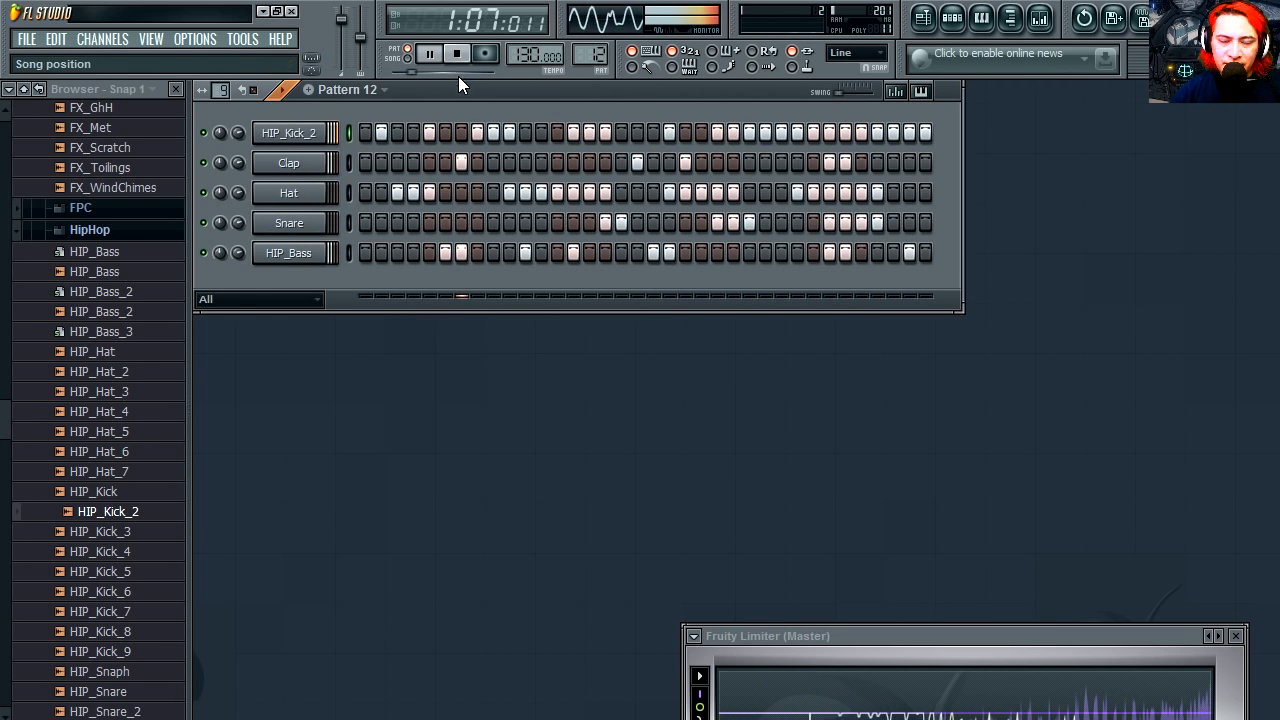
click(456, 54)
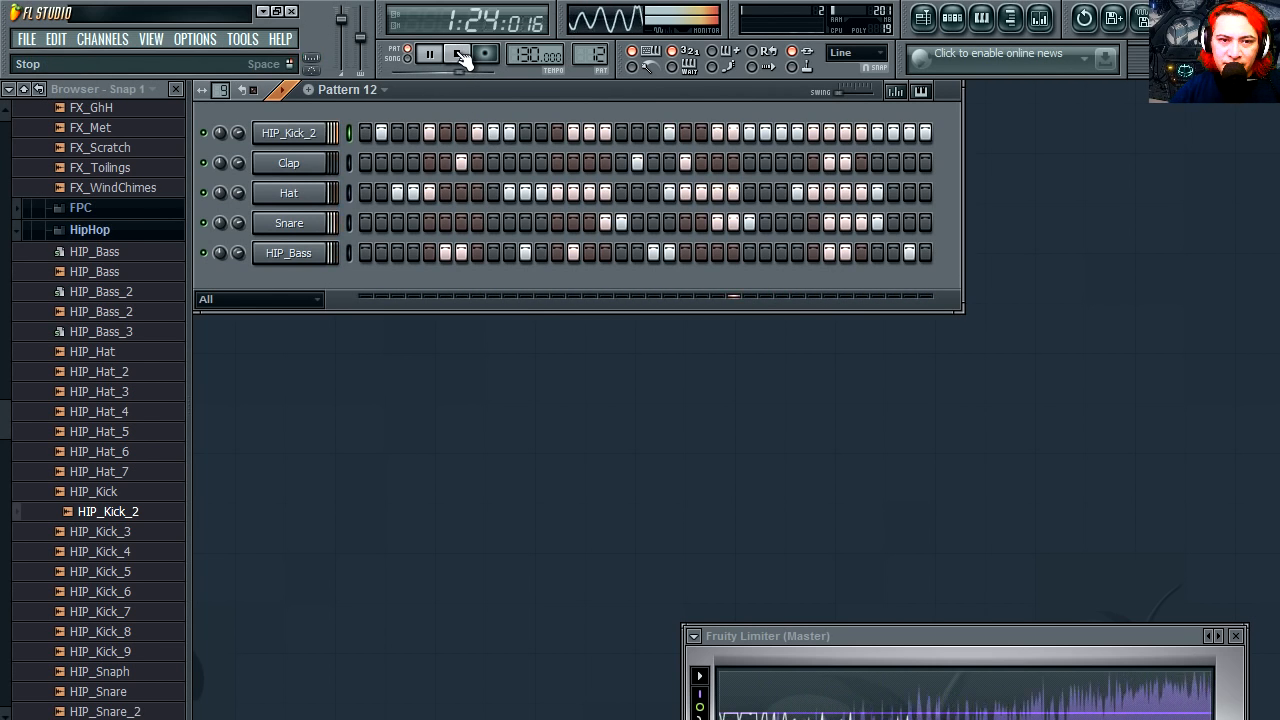
click(428, 52)
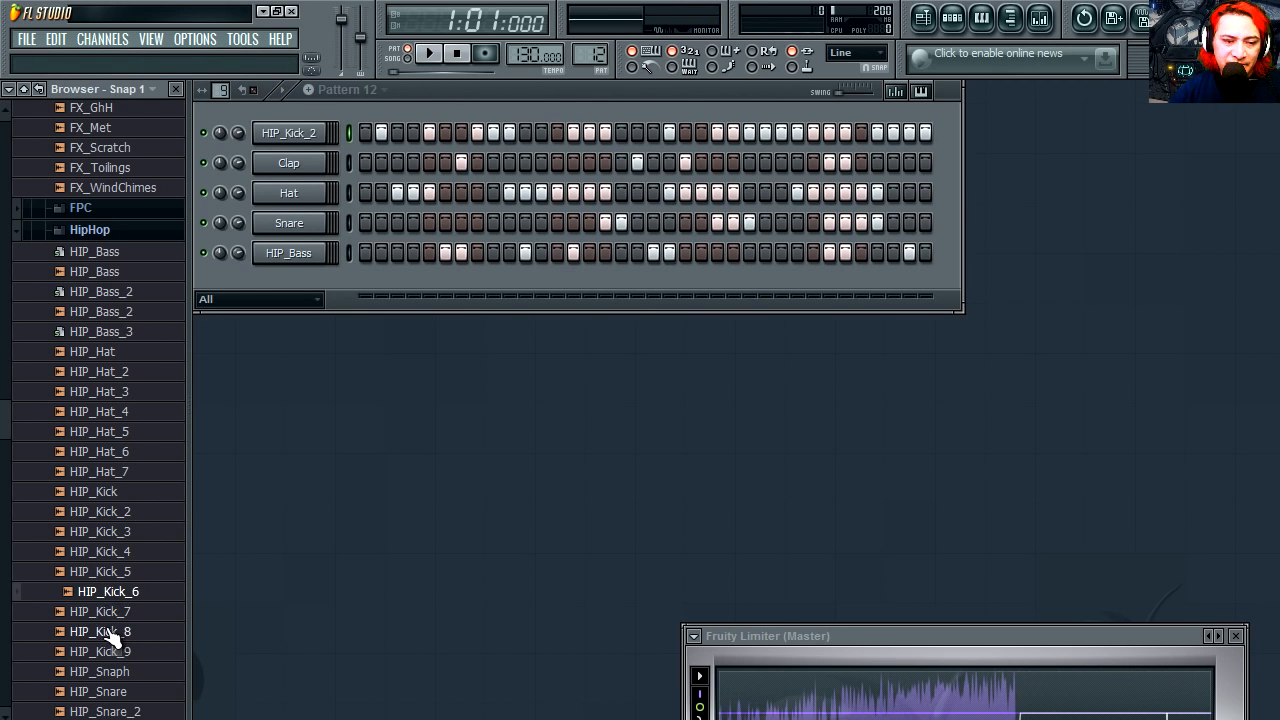
Load PAD_FullCell from the Pads pack as a new channel in Pattern 12
scroll(down, 3)
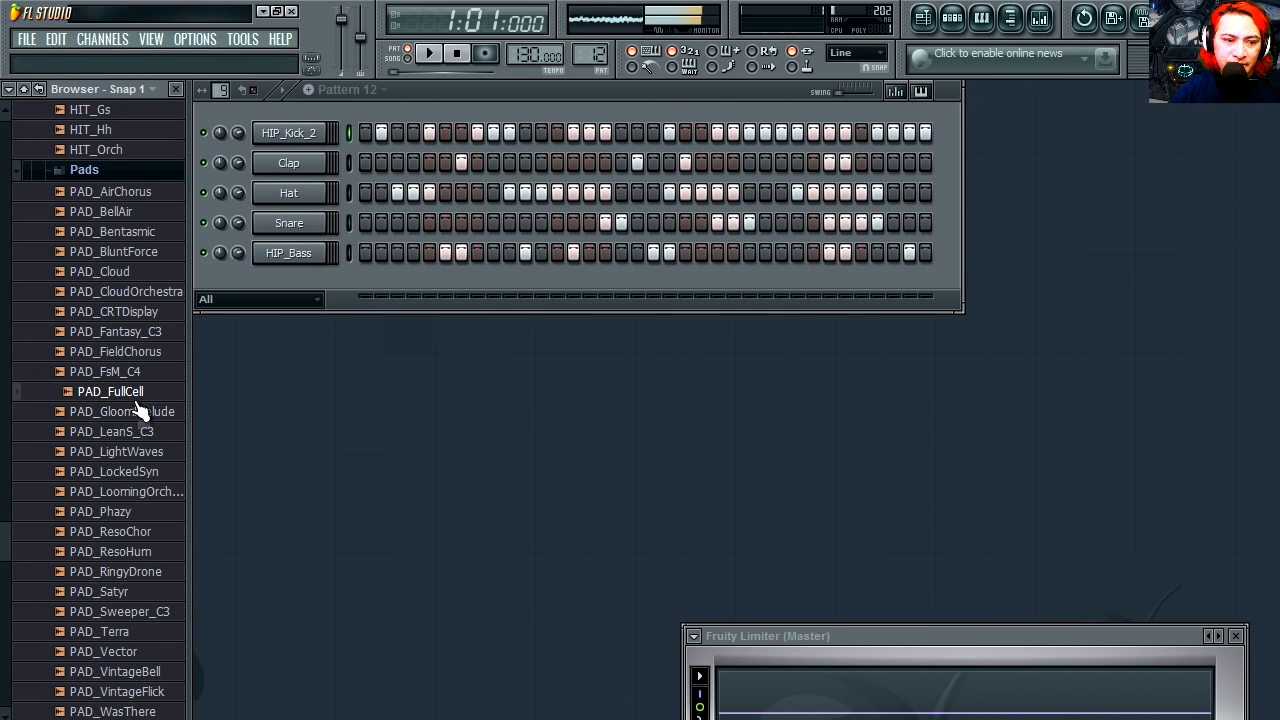
double_click(110, 390)
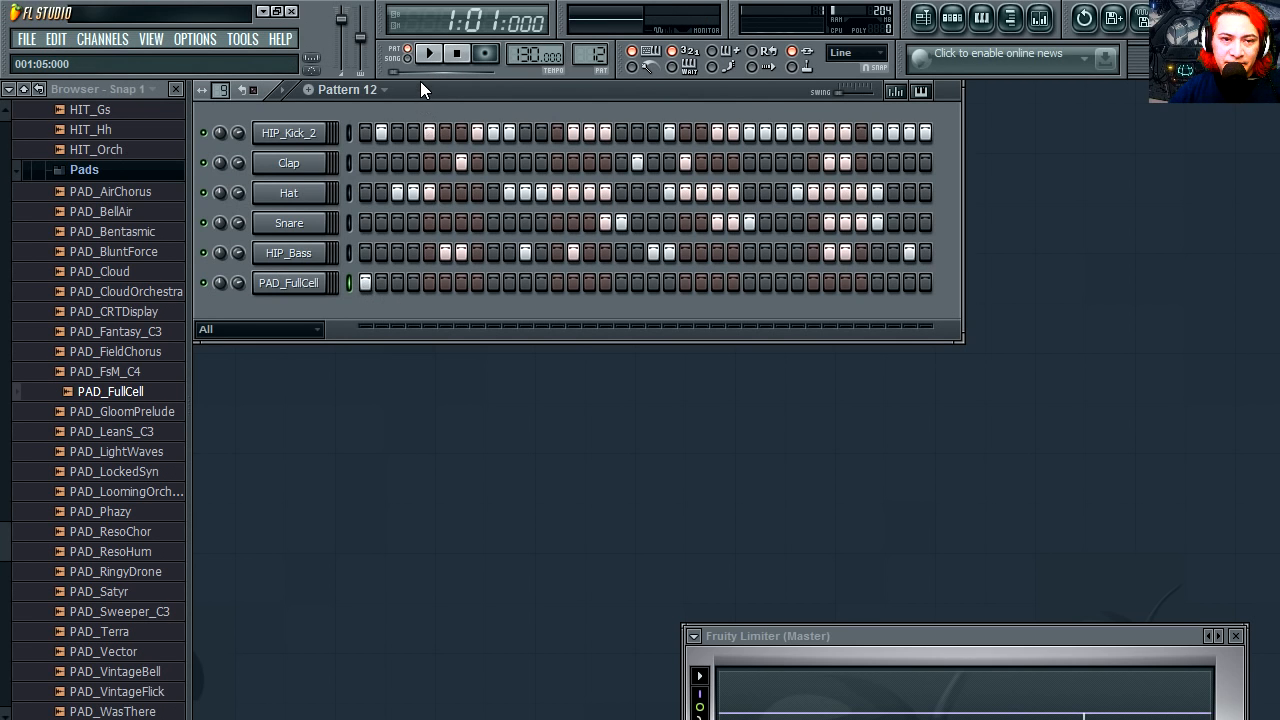
click(428, 52)
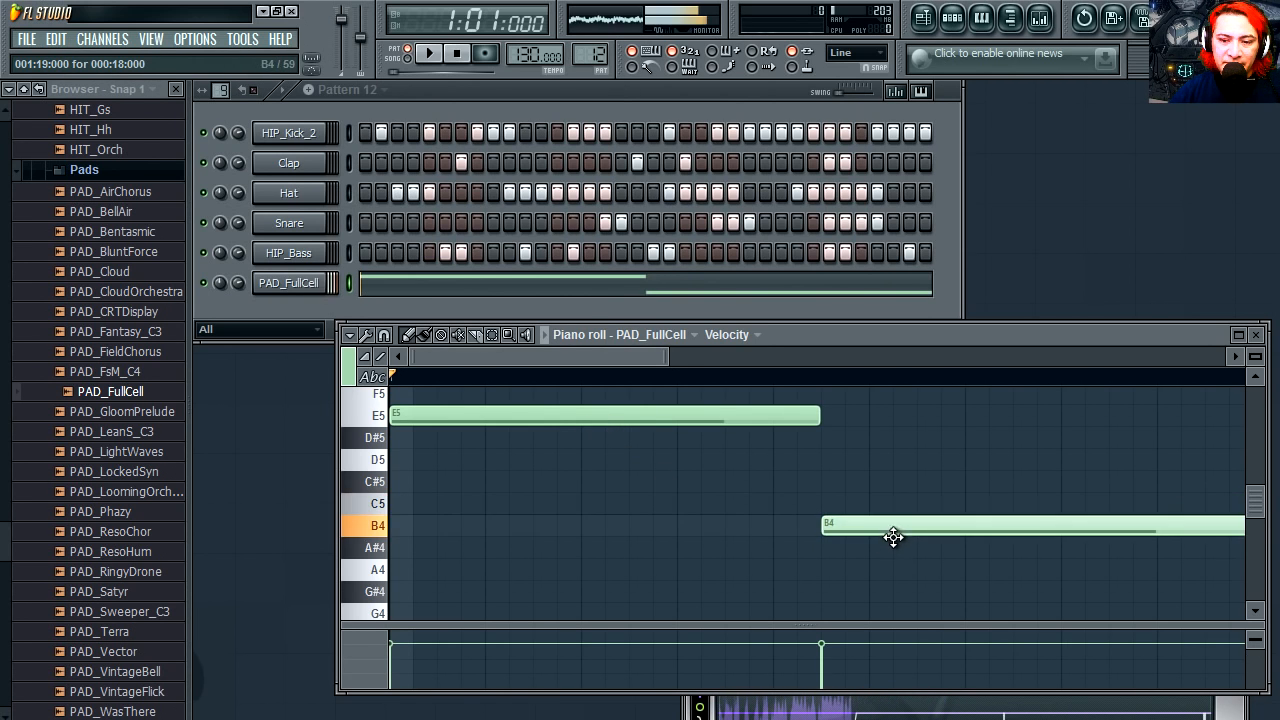
Audition the first pad notes and move the opening note down to G#4
click(428, 52)
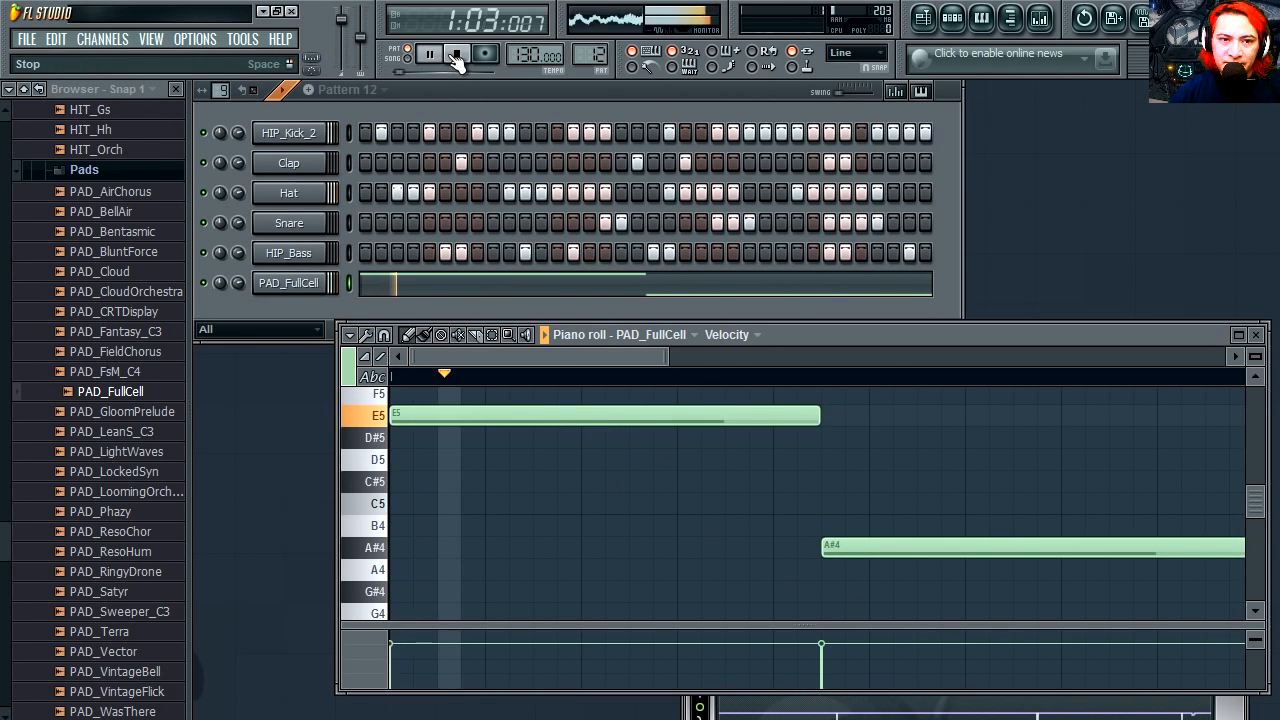
click(430, 54)
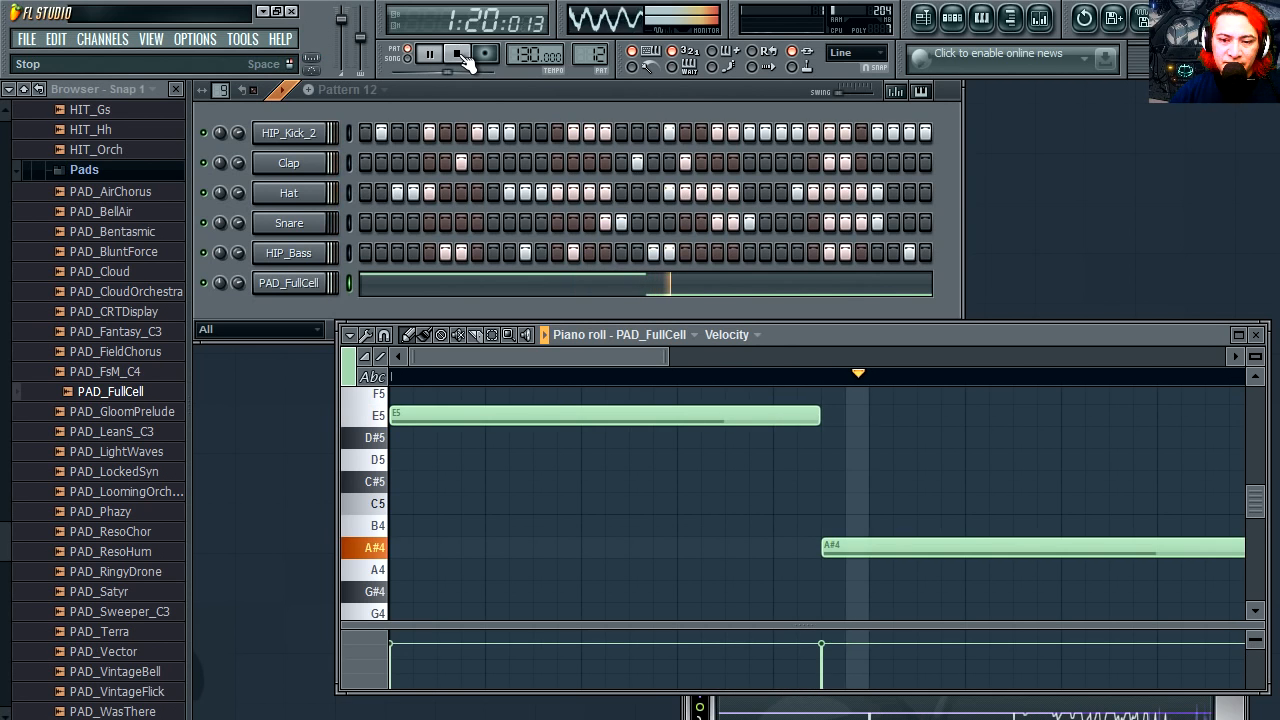
click(428, 52)
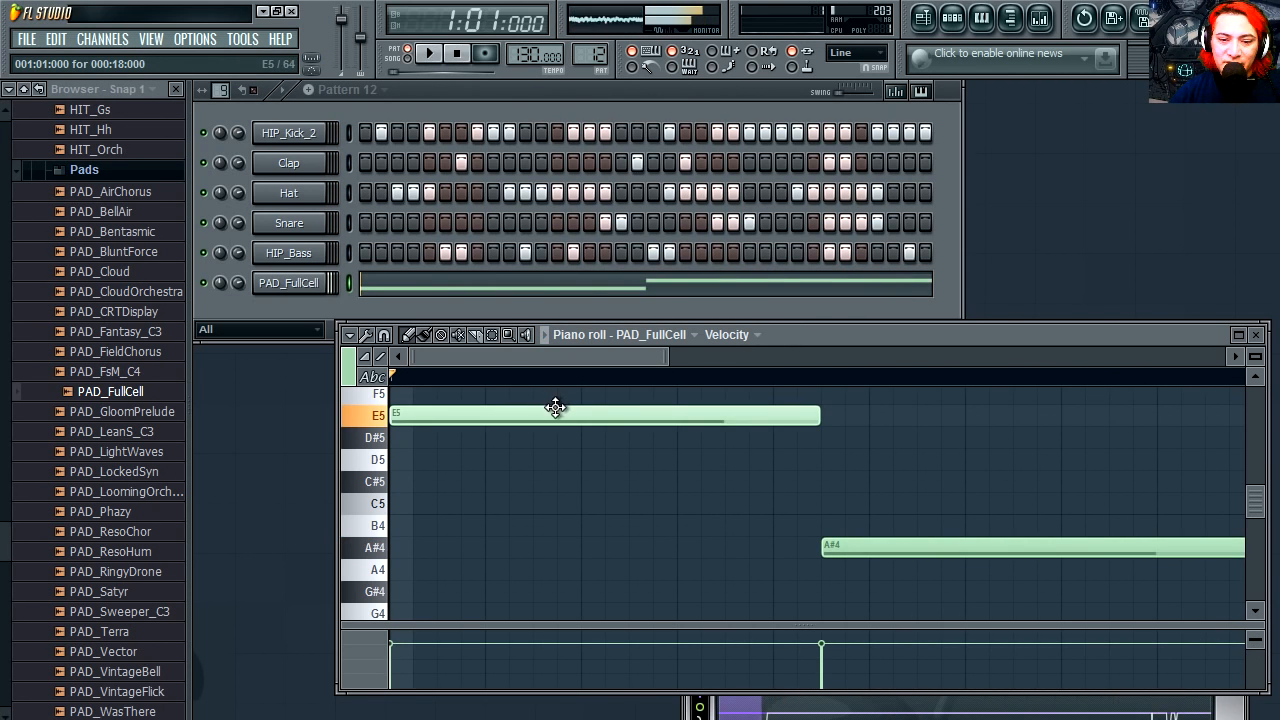
drag(550, 414, 550, 592)
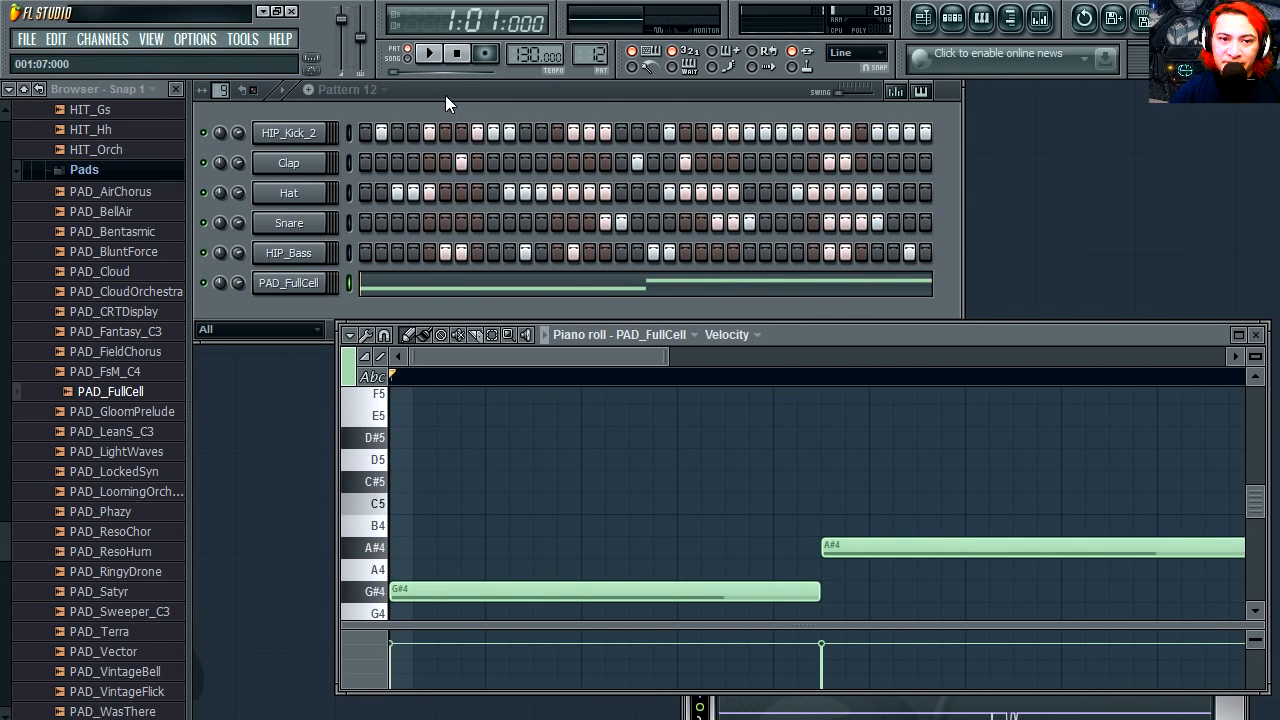
click(428, 52)
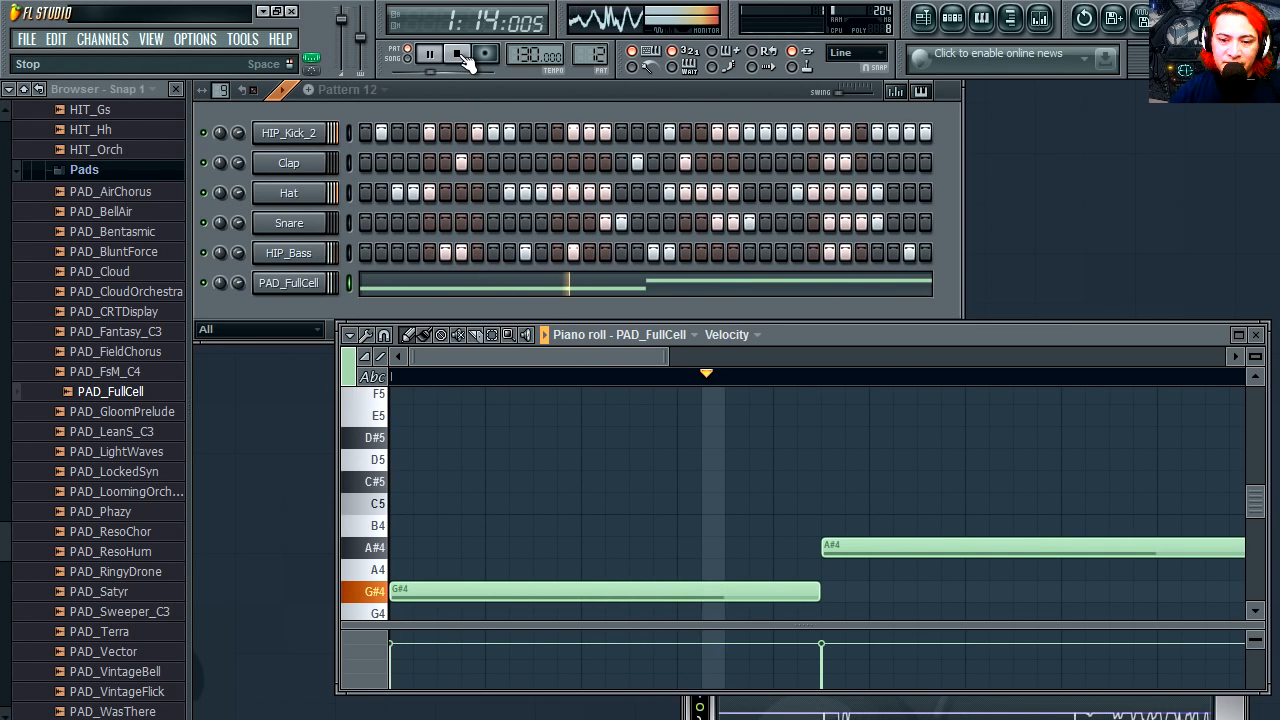
click(428, 52)
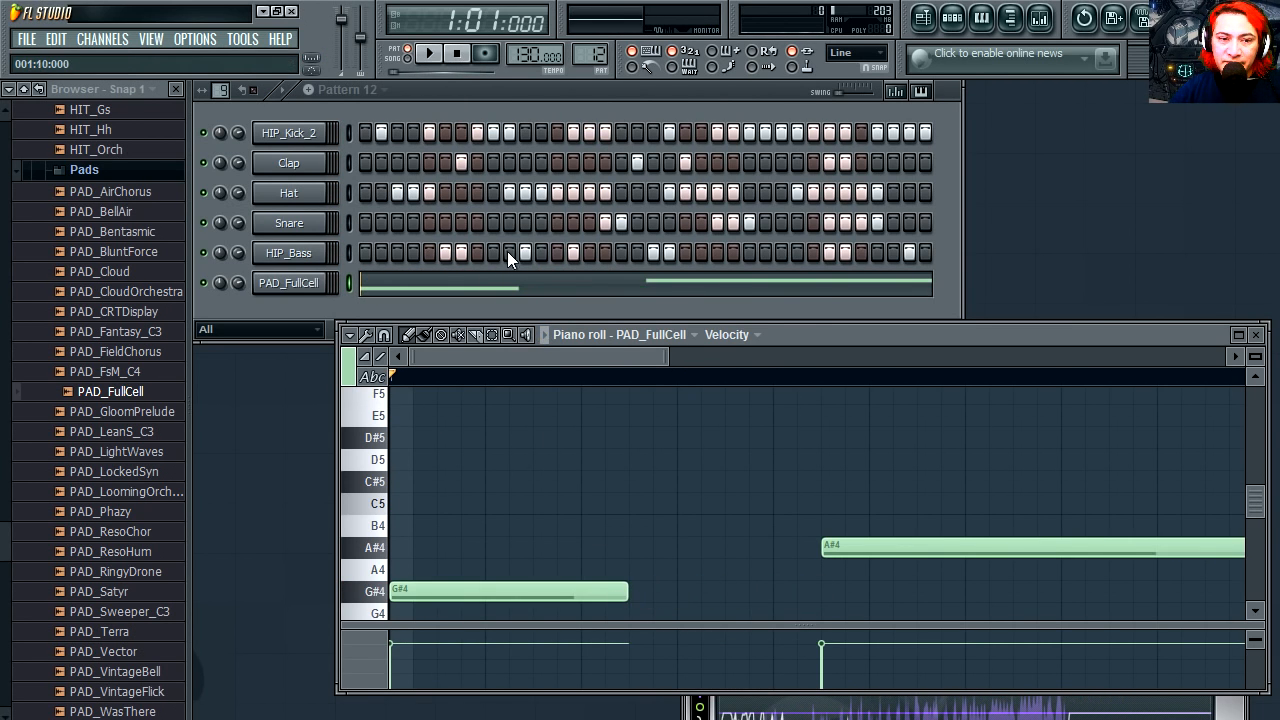
click(428, 52)
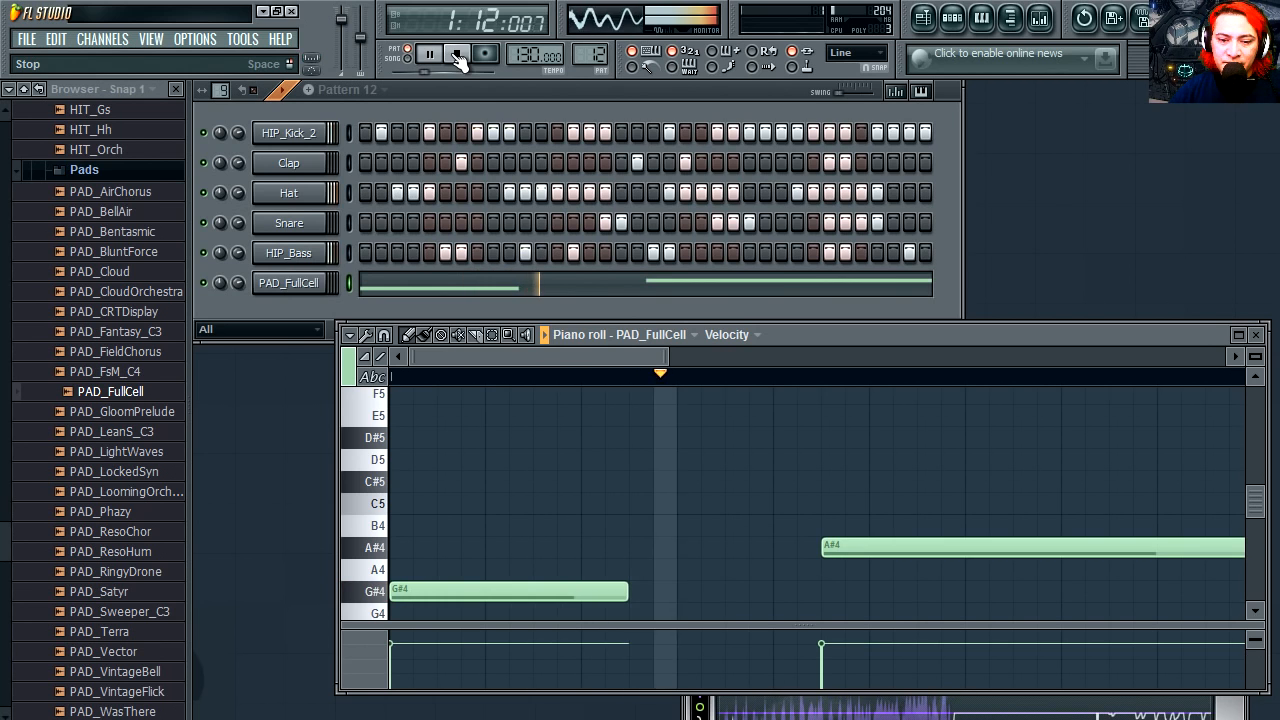
click(456, 52)
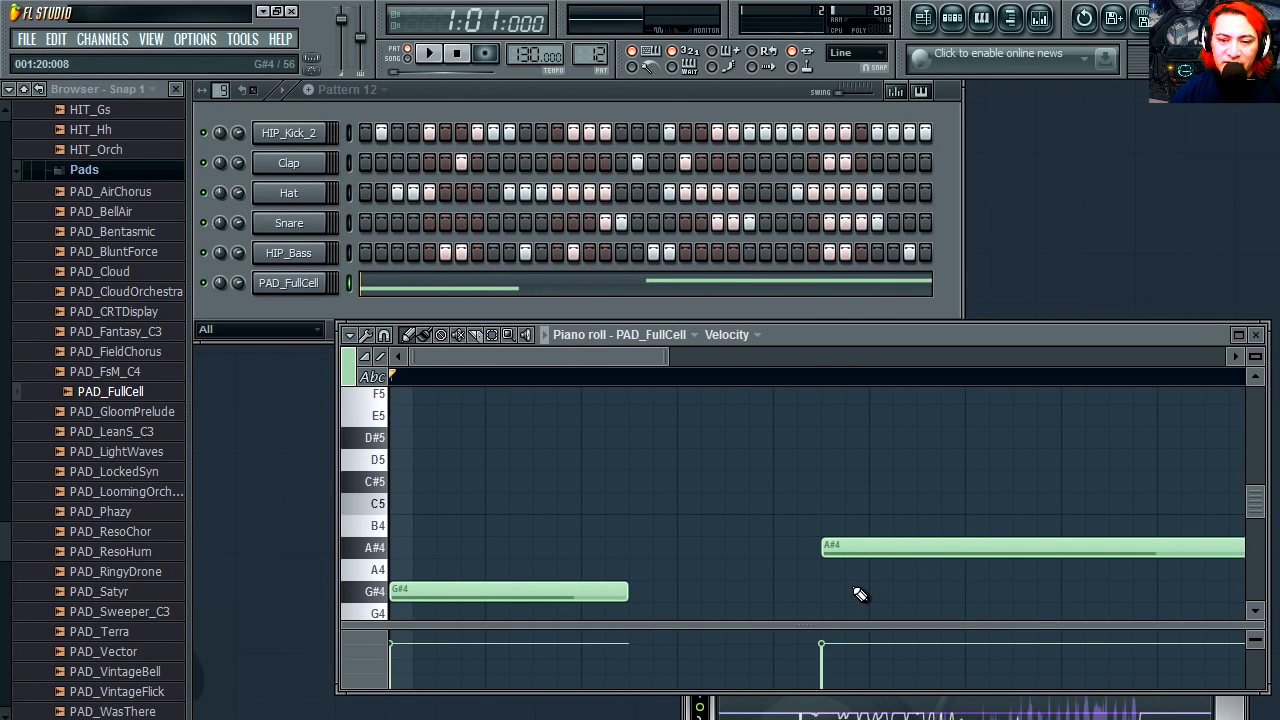
Add further long pad notes along the pattern and listen to the finished melody
scroll(down, 3)
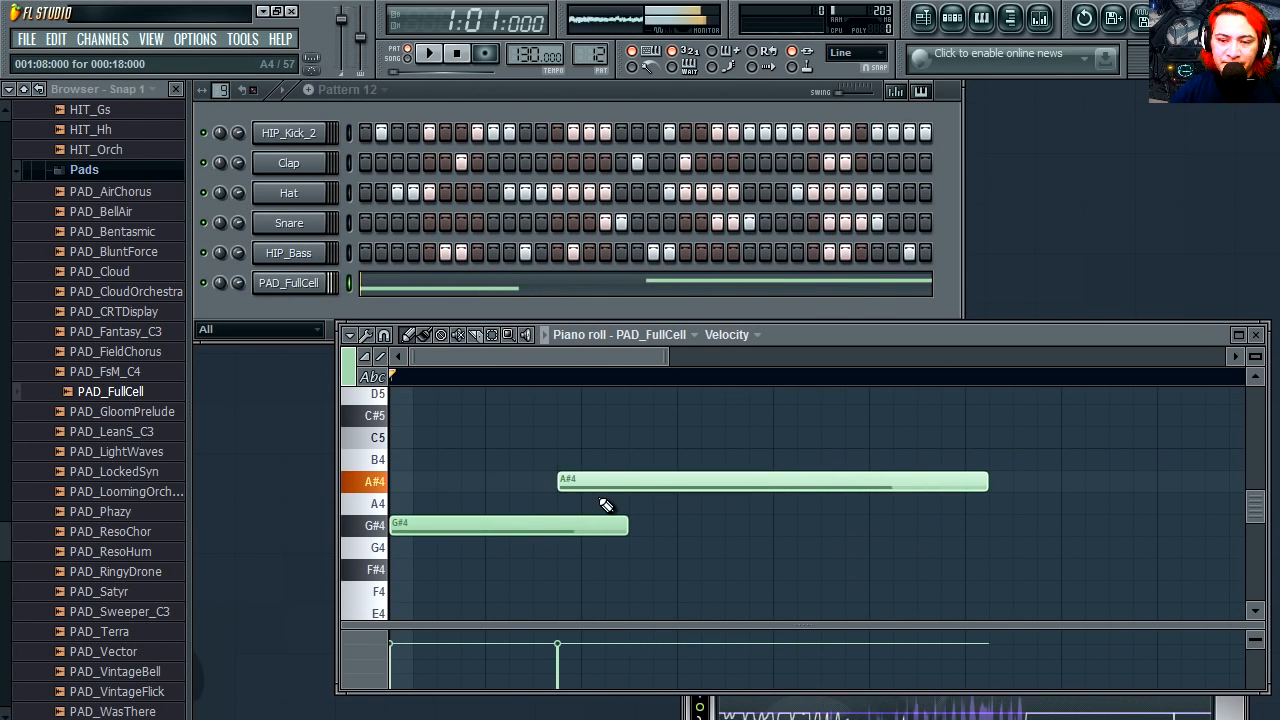
click(428, 52)
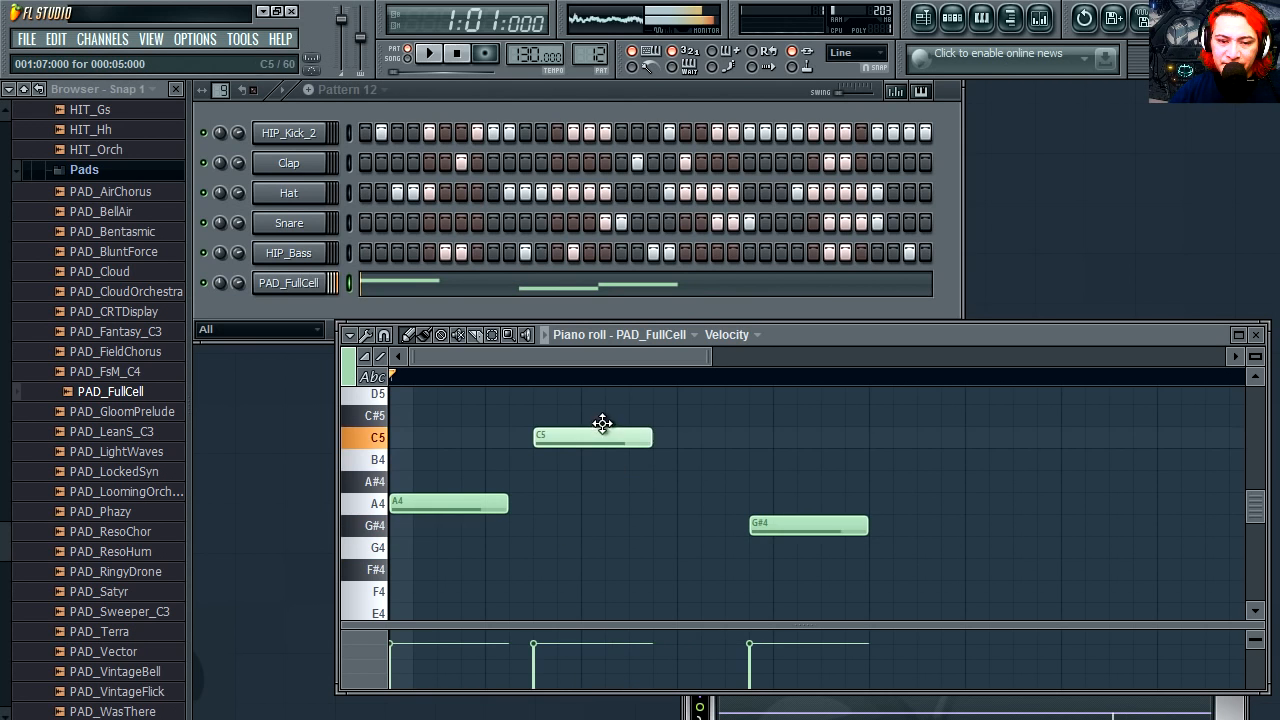
click(428, 52)
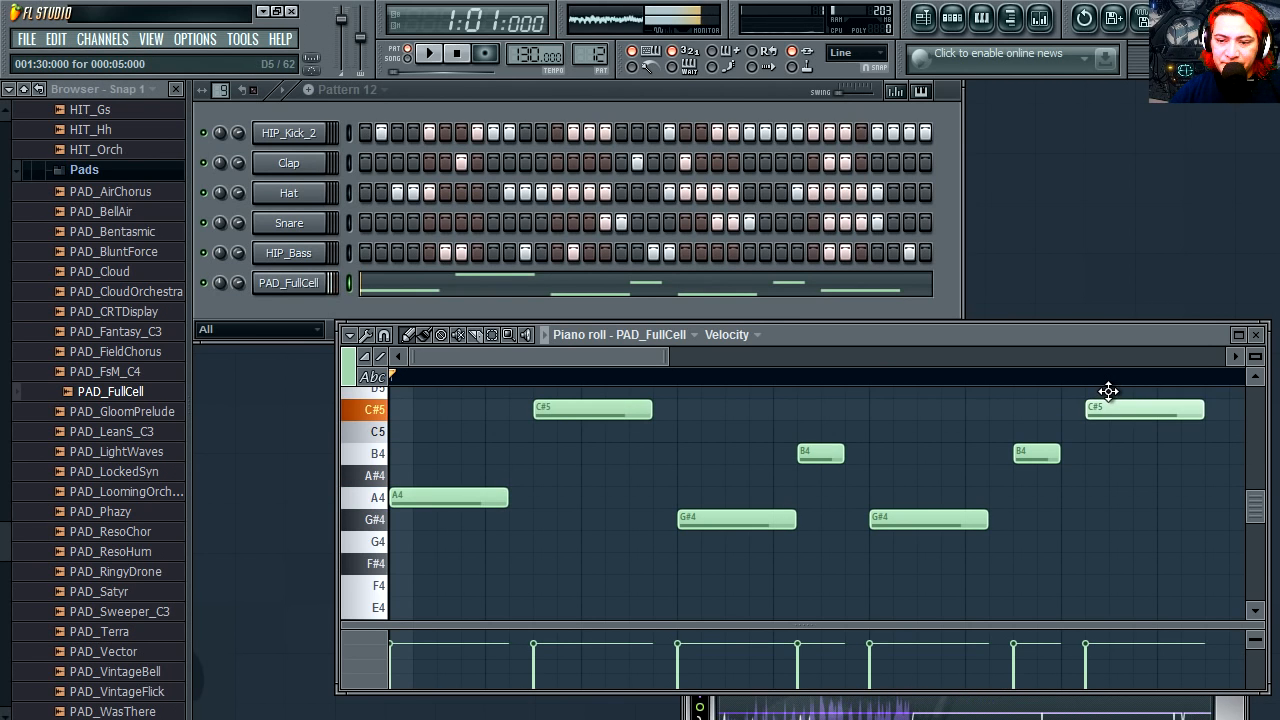
click(428, 52)
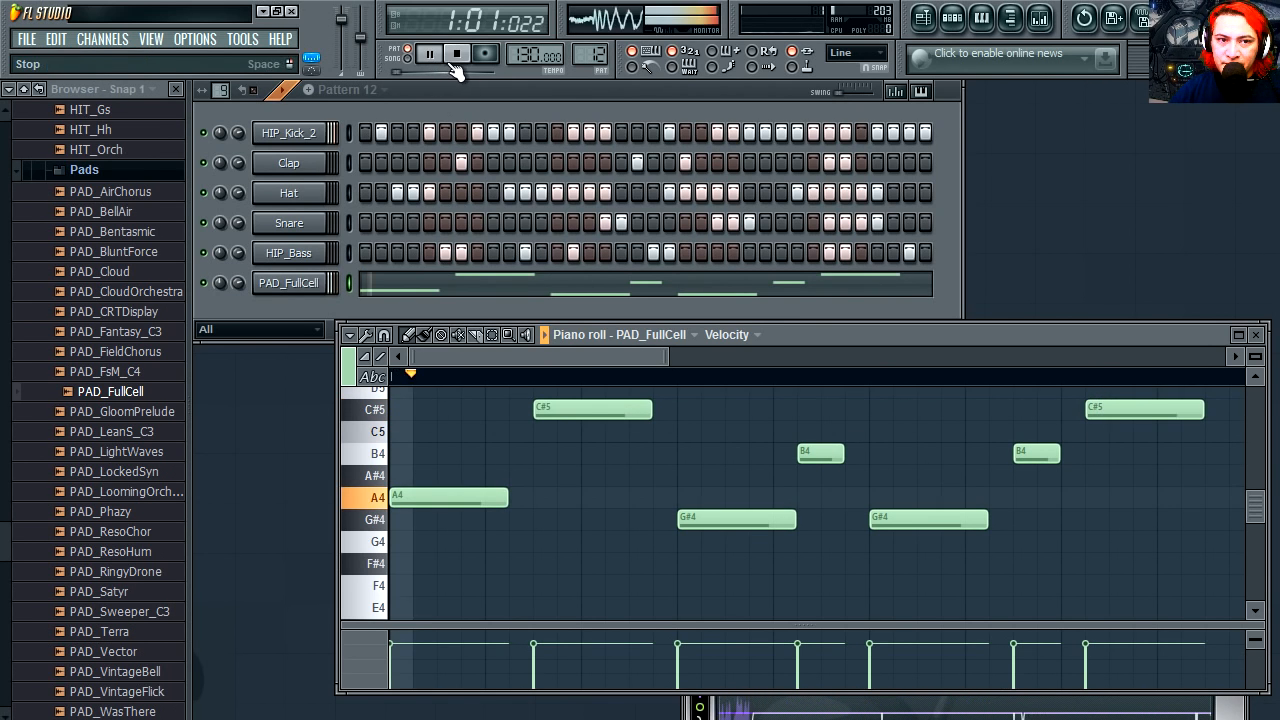
click(430, 52)
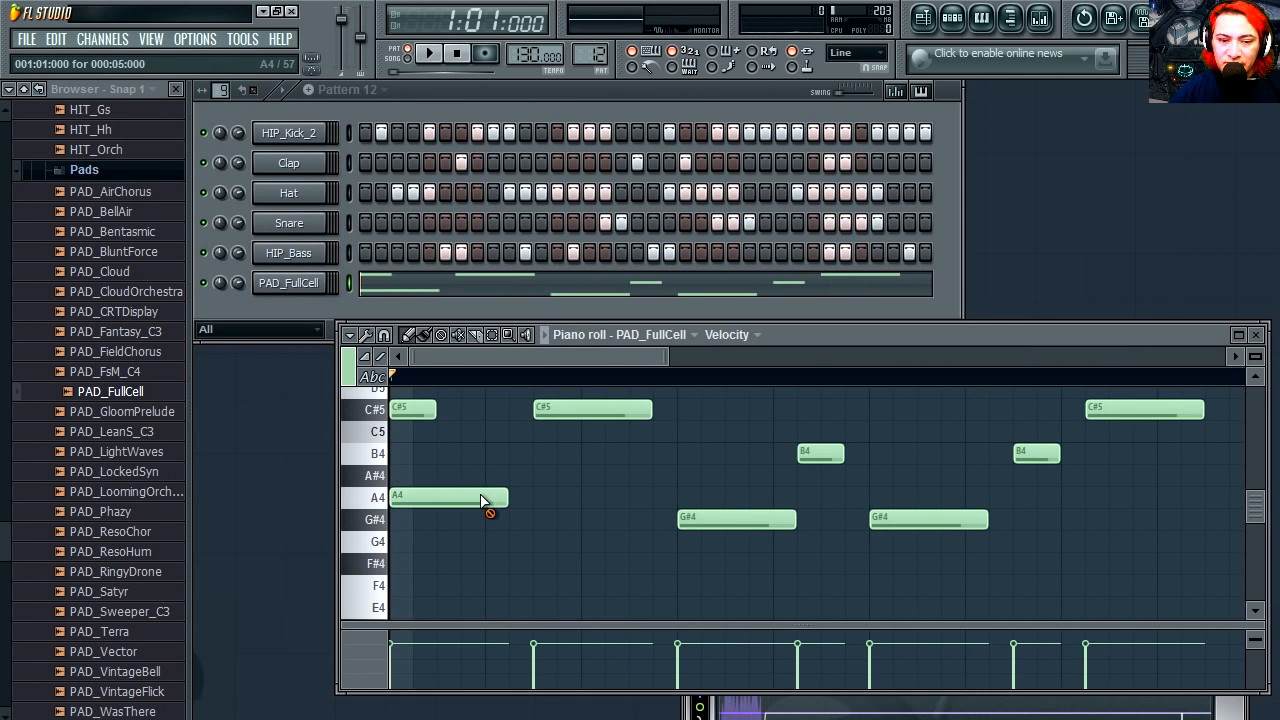
click(428, 52)
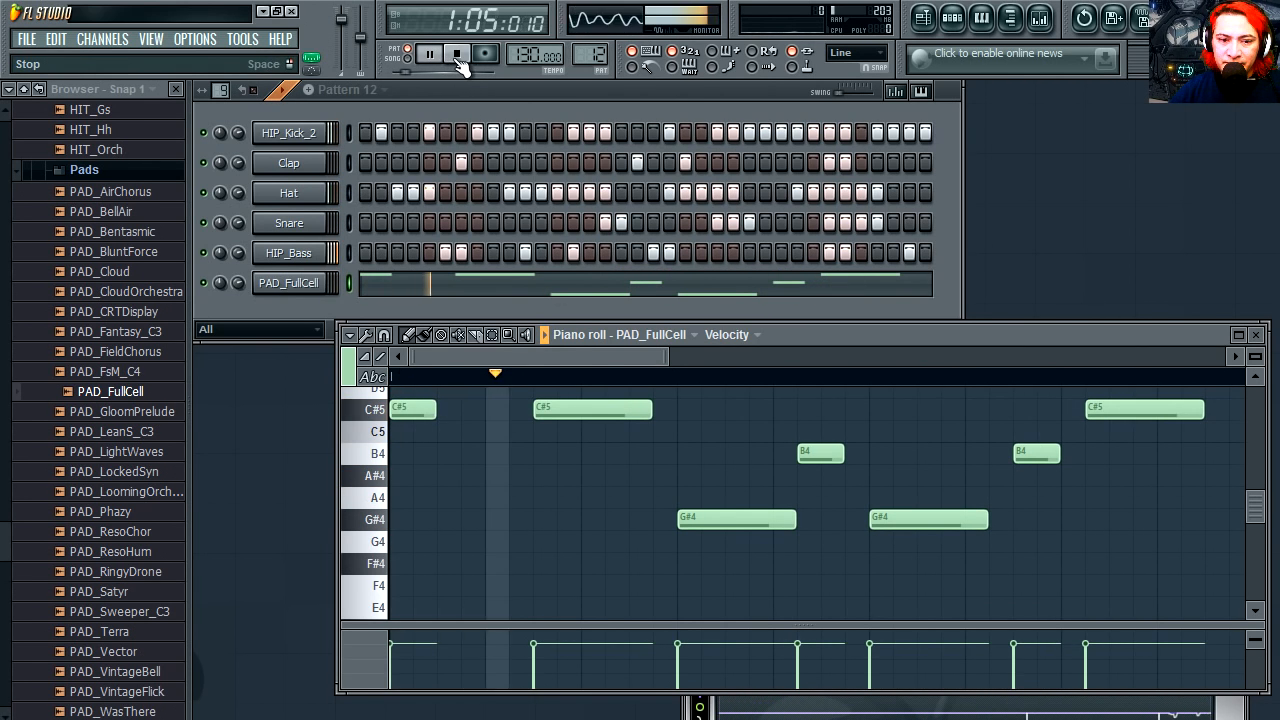
click(428, 54)
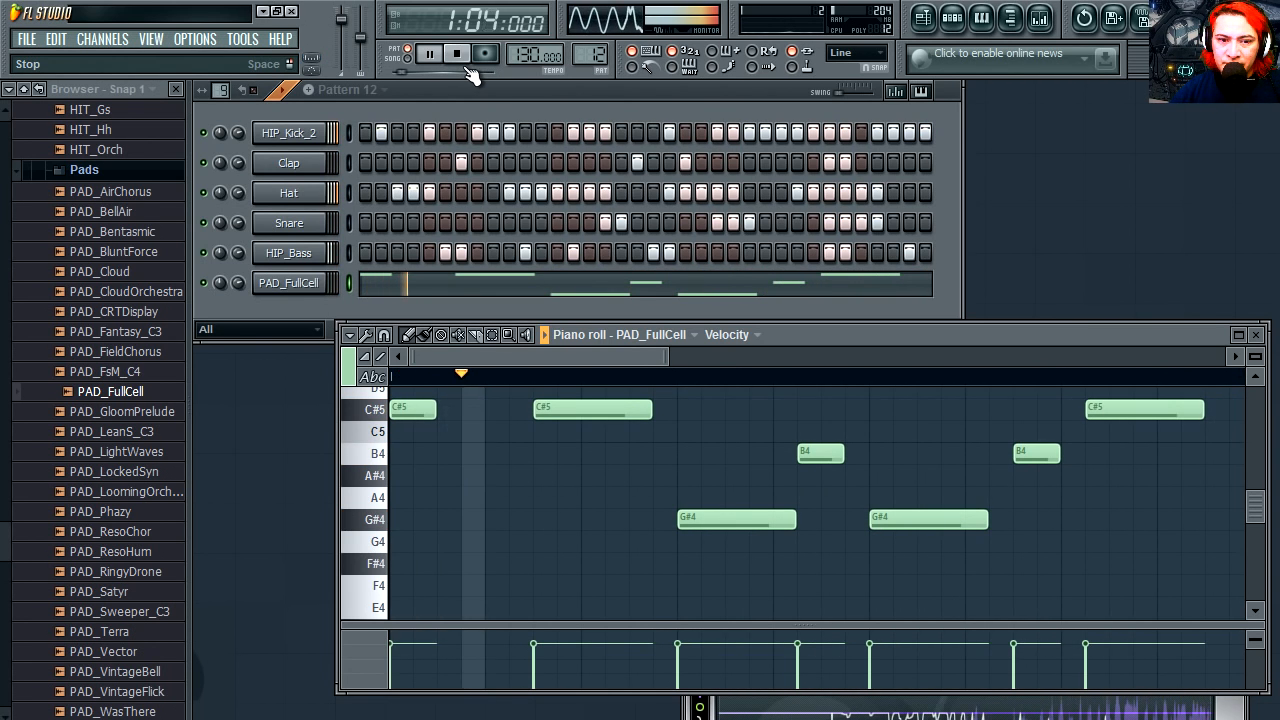
click(456, 52)
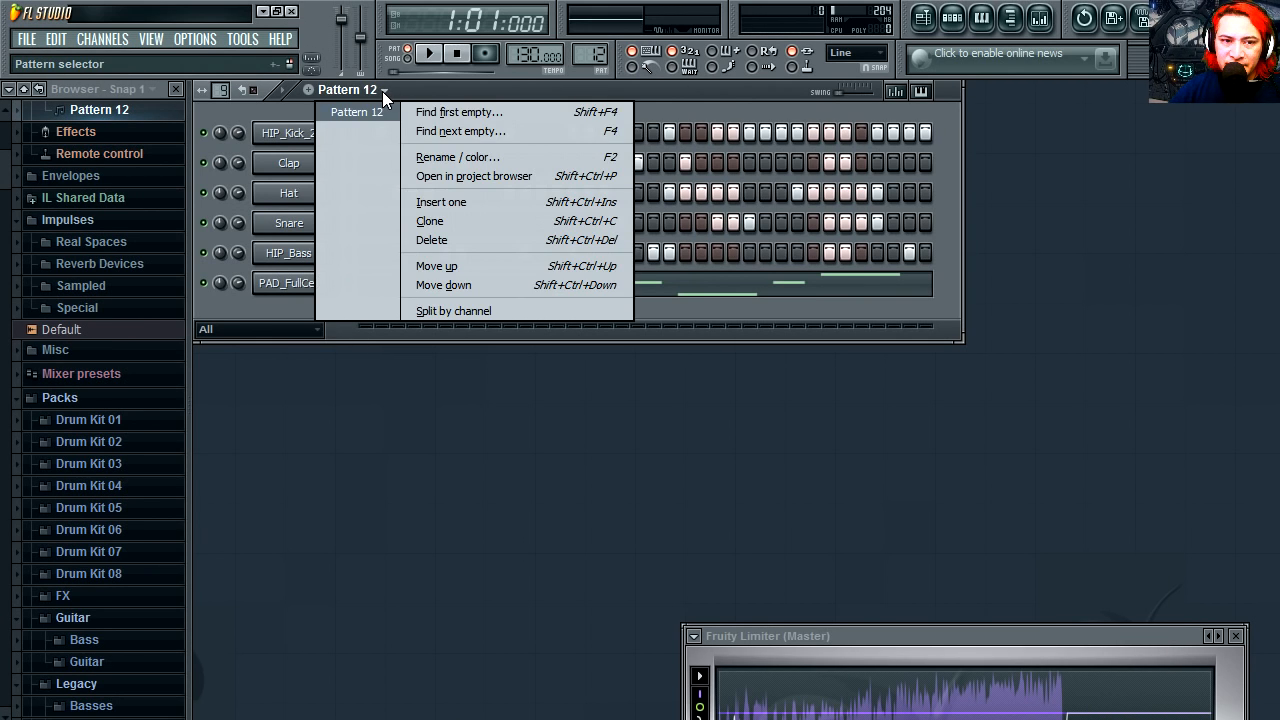
Clone Pattern 12 into Pattern 13, then clone again into Pattern 14
click(440, 200)
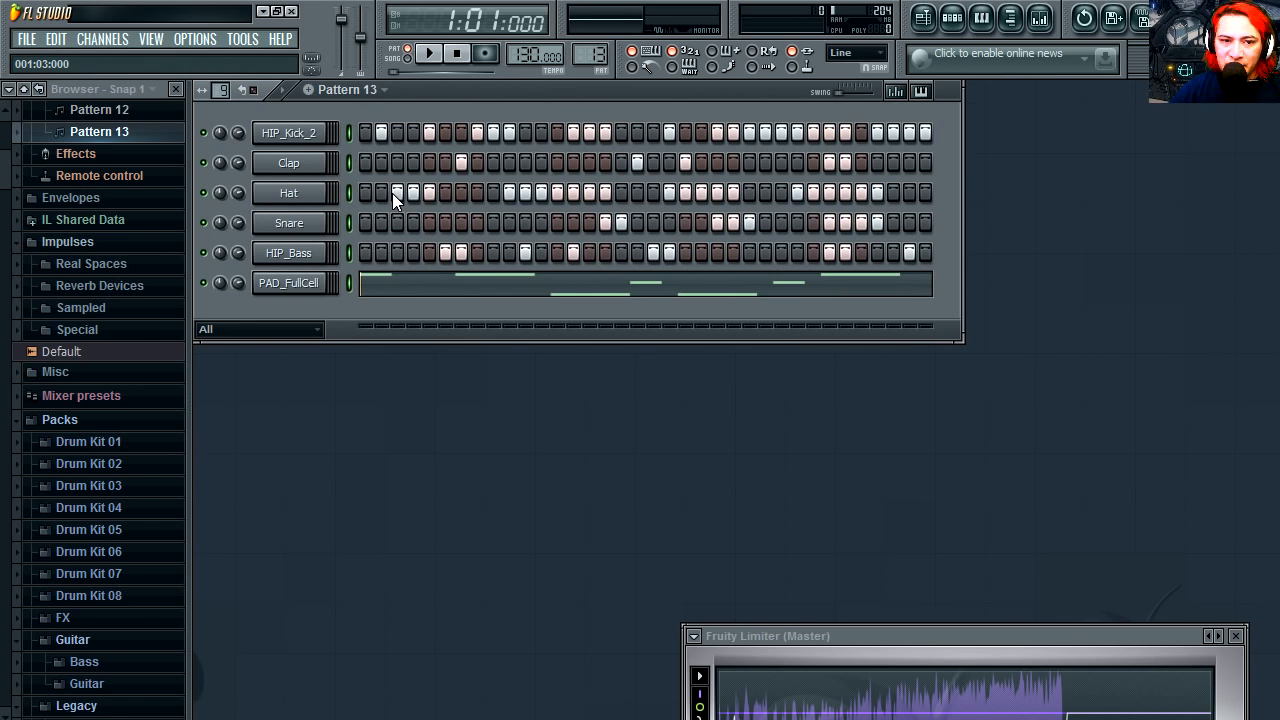
click(384, 88)
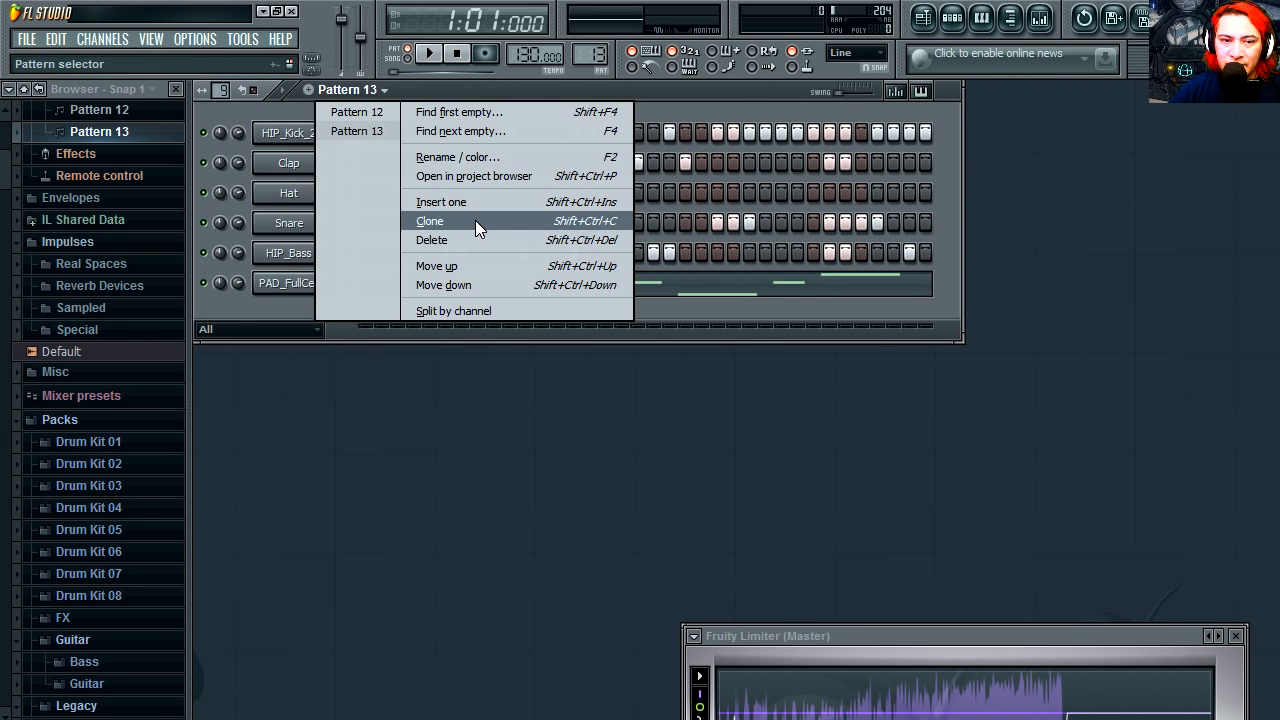
click(428, 220)
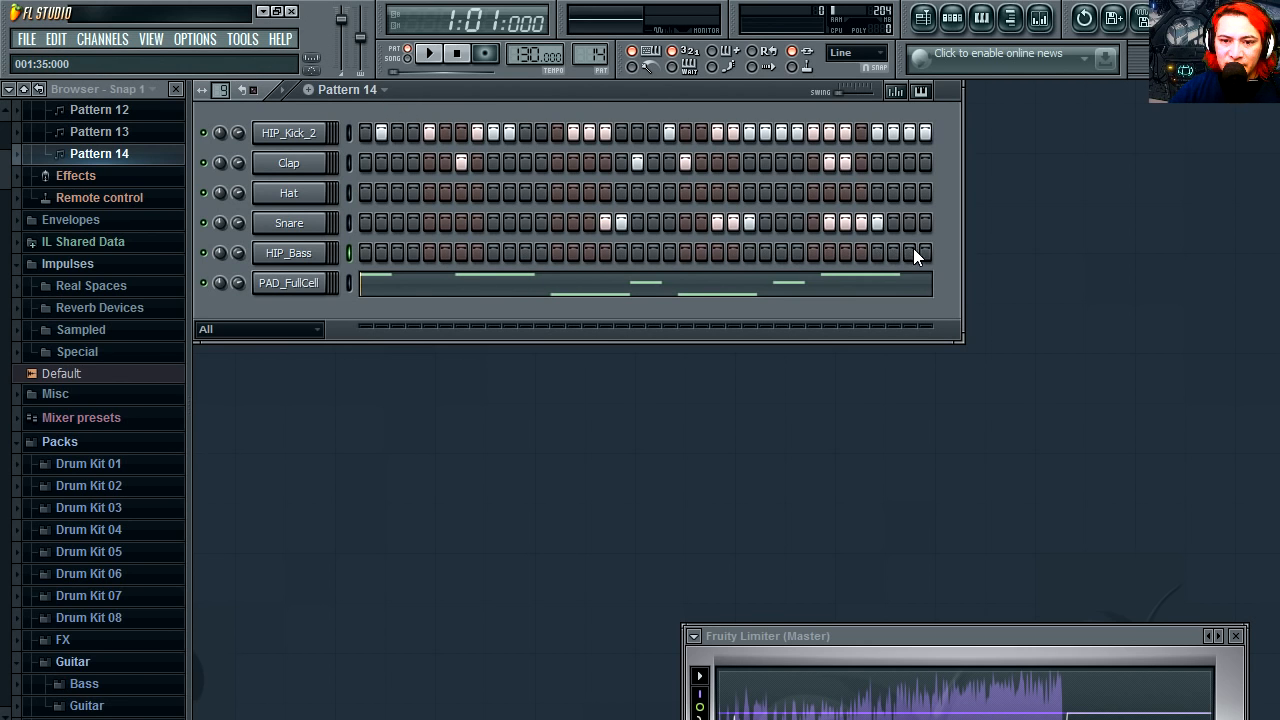
mouse_move(880, 210)
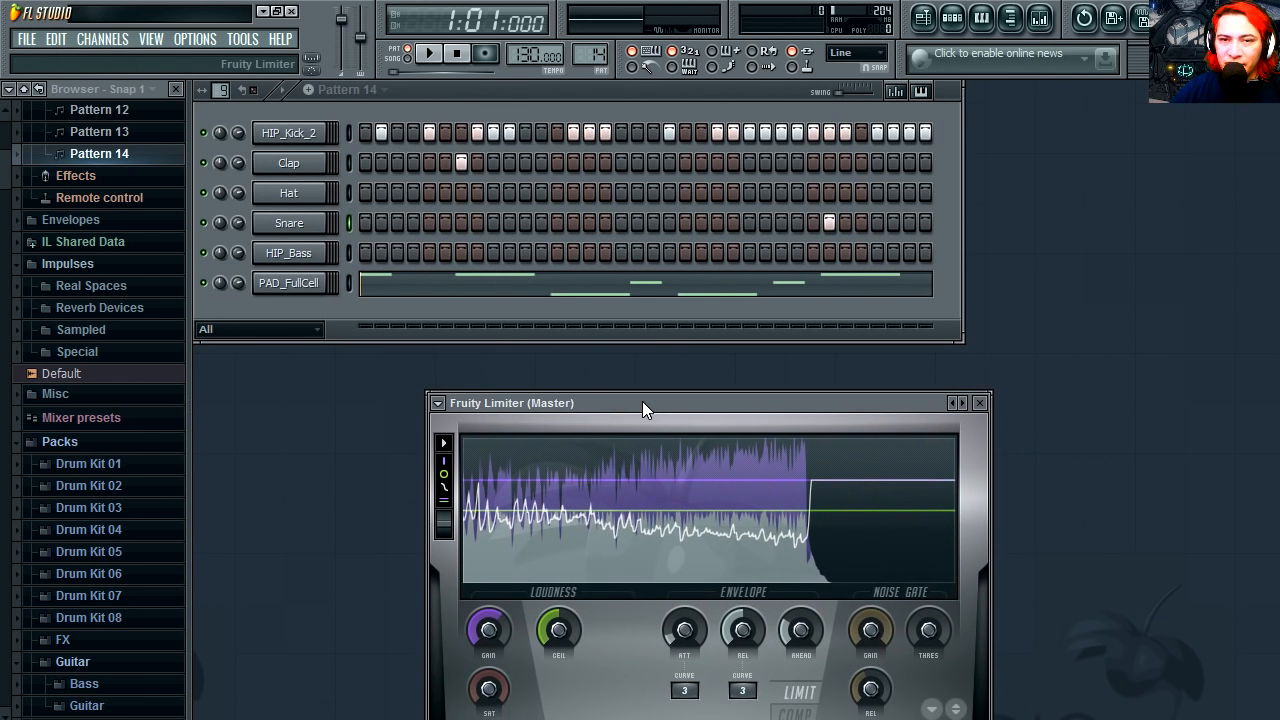
mouse_move(920, 18)
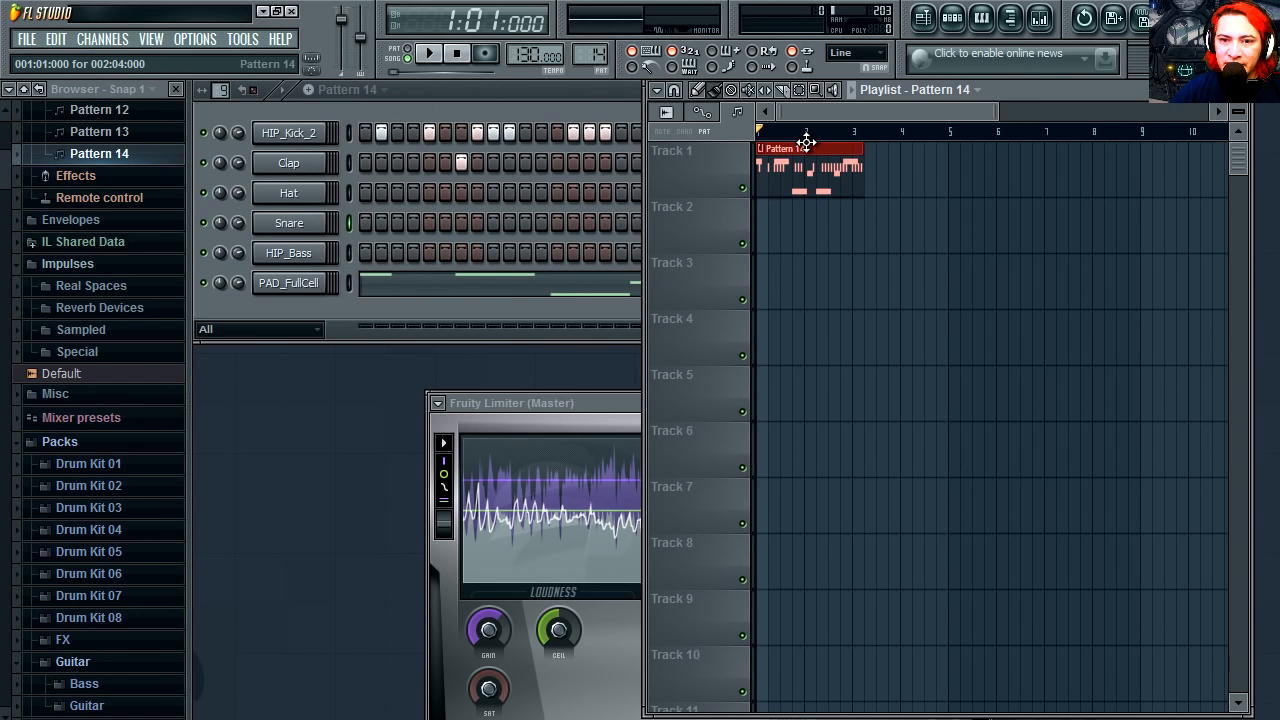
Place Pattern 12 at bar 1 of Track 1 in the playlist and audition it
click(384, 88)
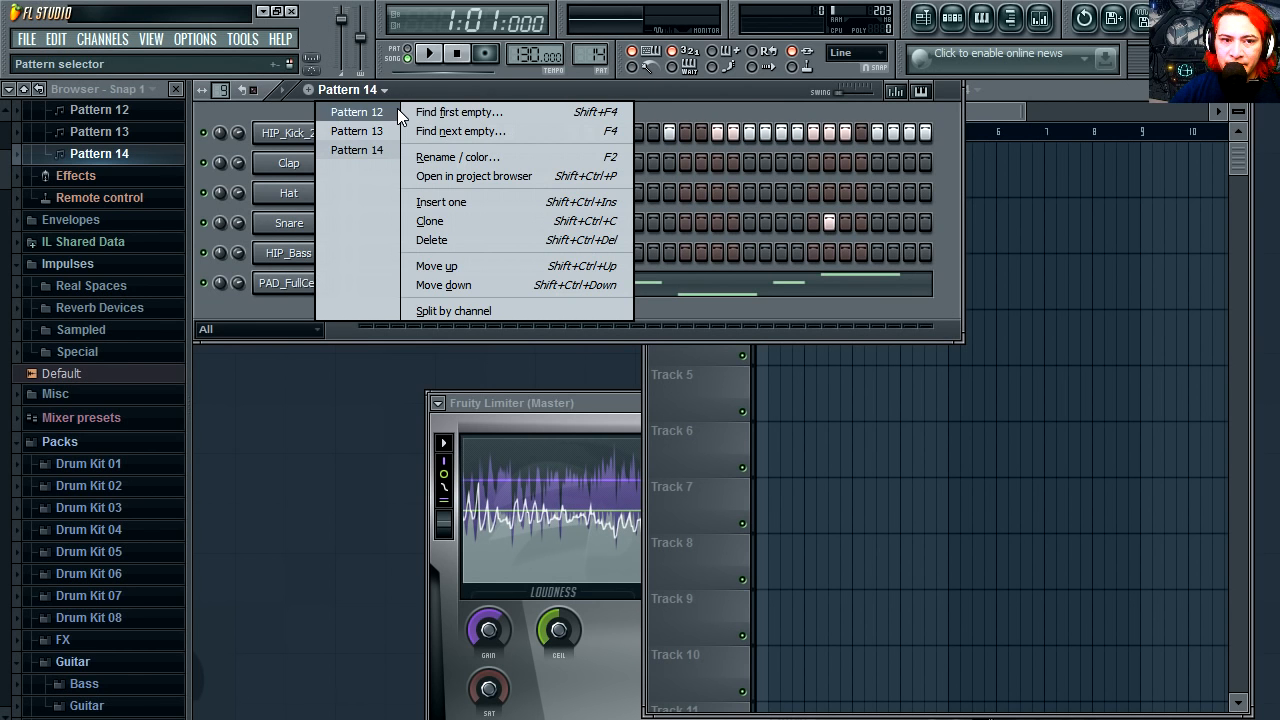
click(356, 112)
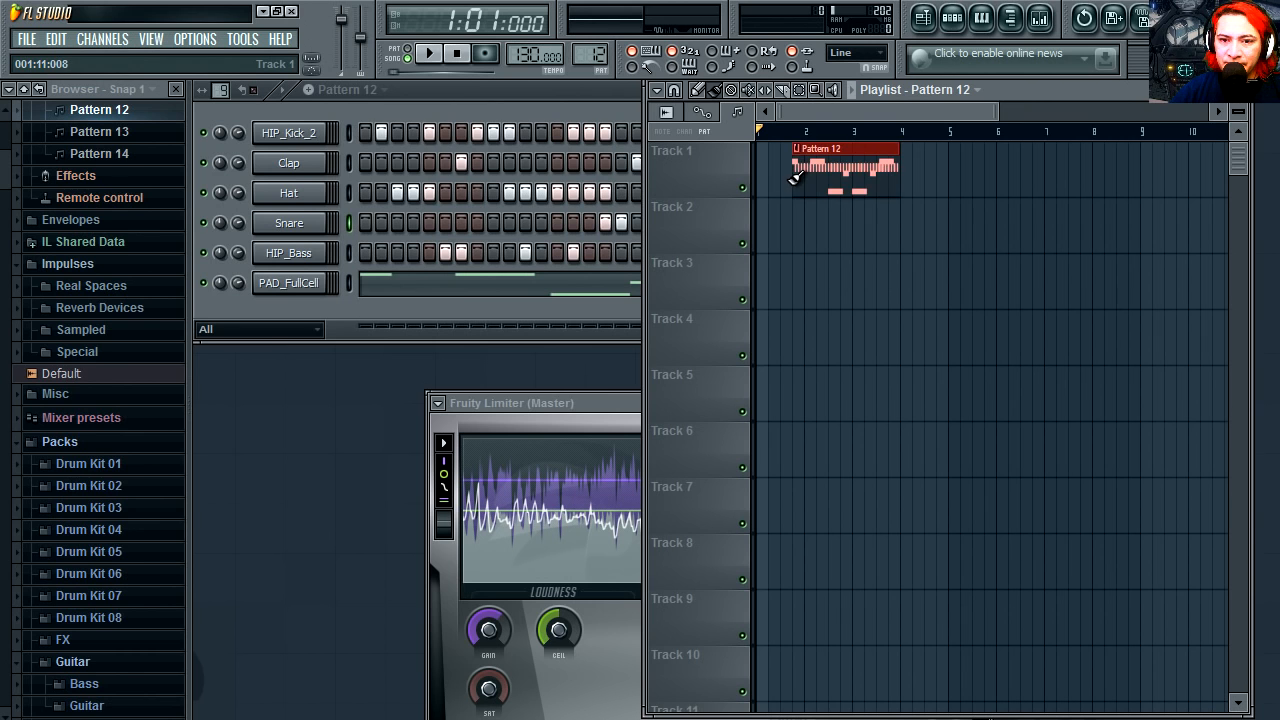
drag(844, 168, 810, 168)
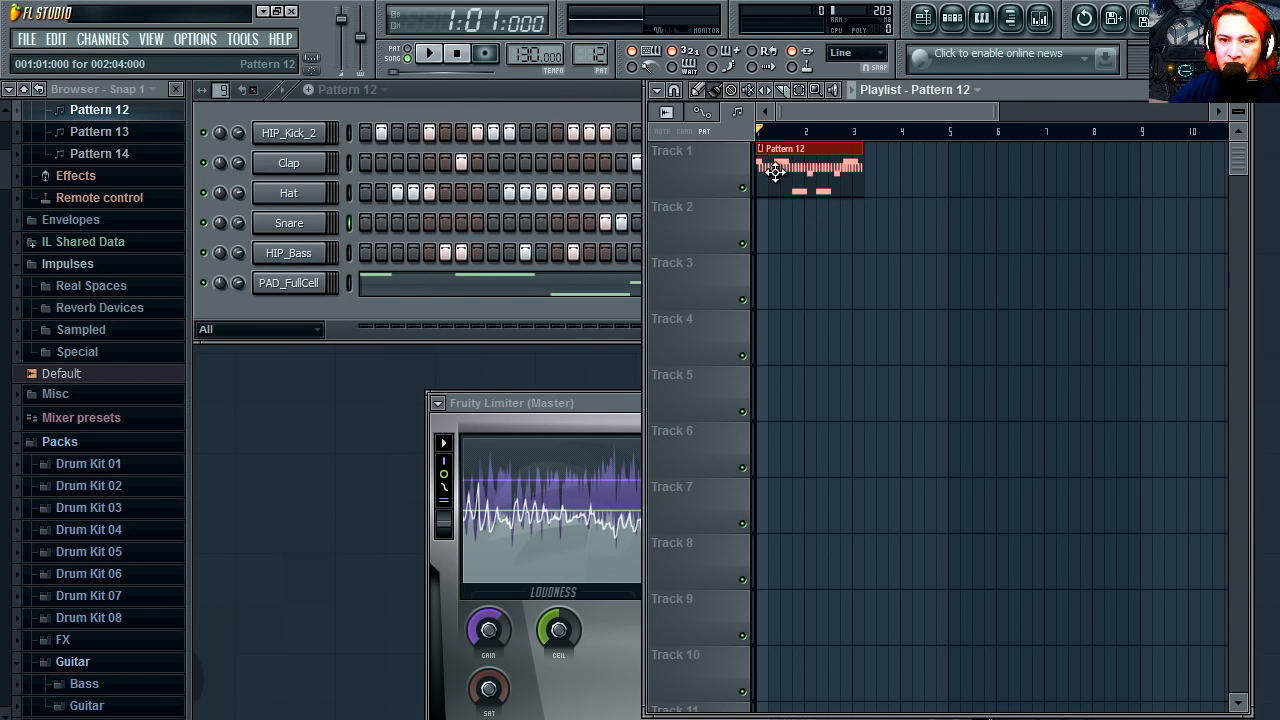
click(428, 52)
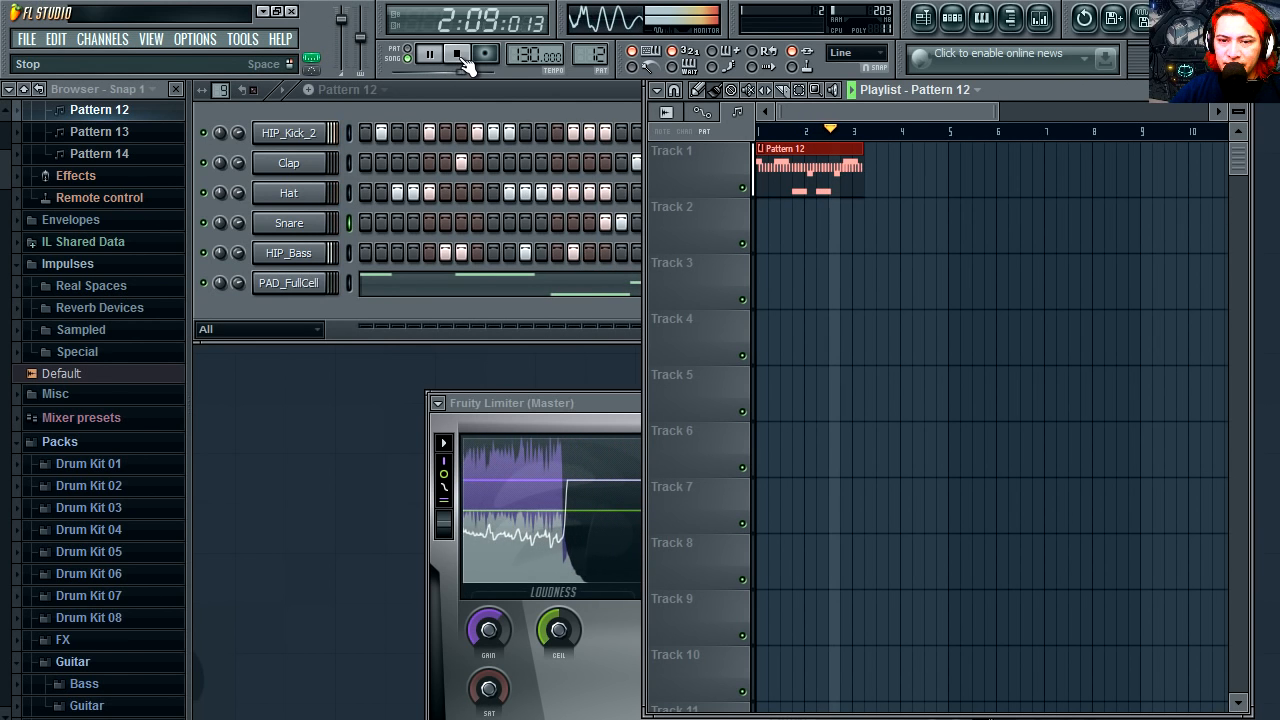
click(456, 54)
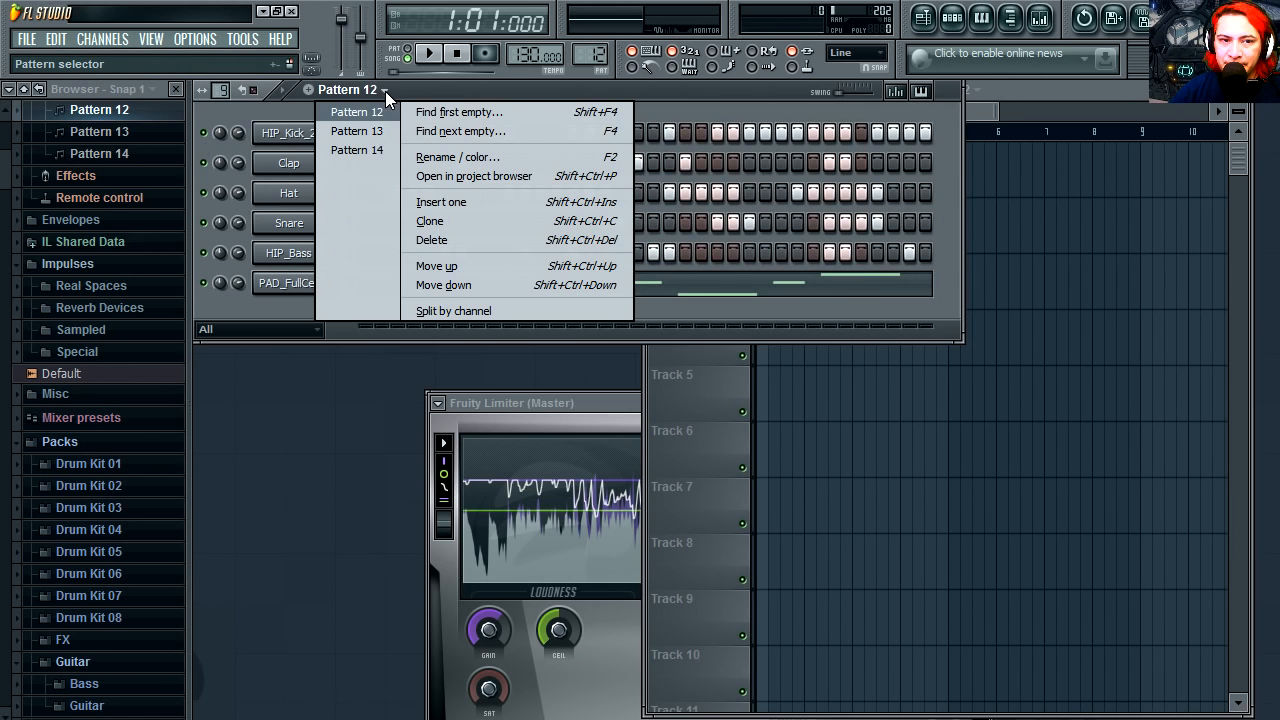
Paint Pattern 13 after Pattern 12 on Track 1 and play the arrangement
click(356, 150)
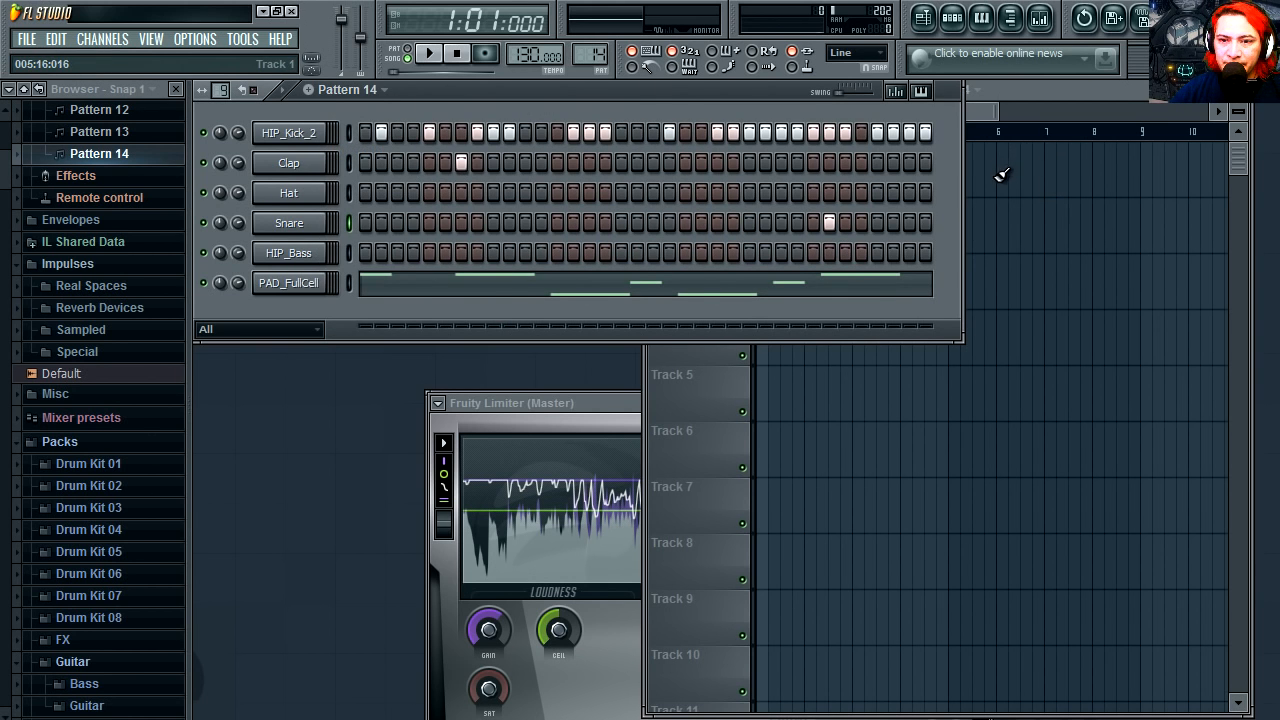
click(384, 88)
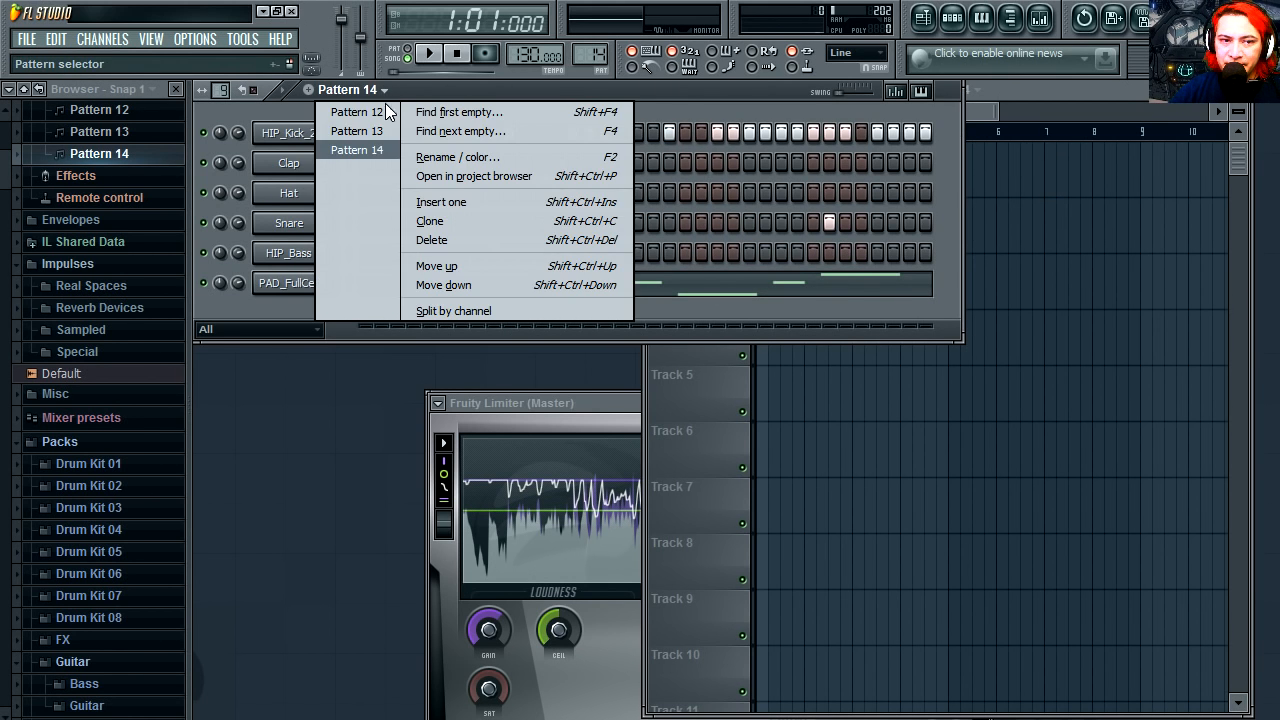
click(356, 132)
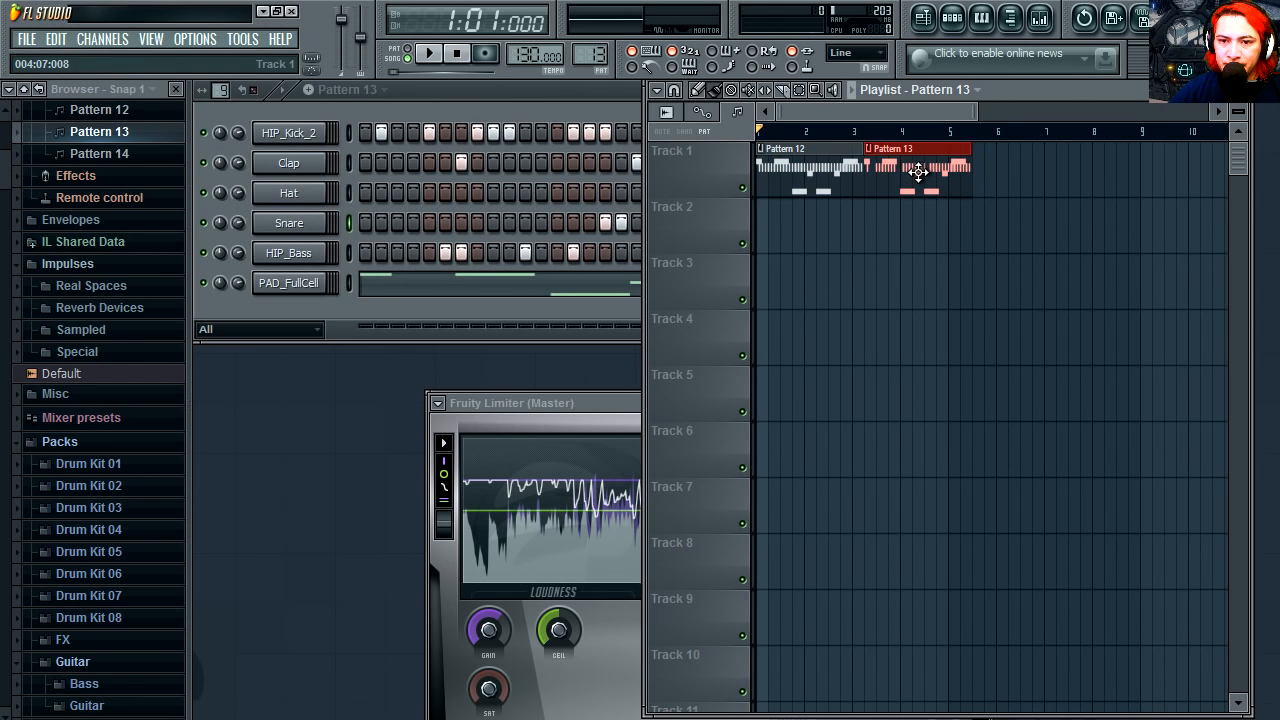
click(428, 52)
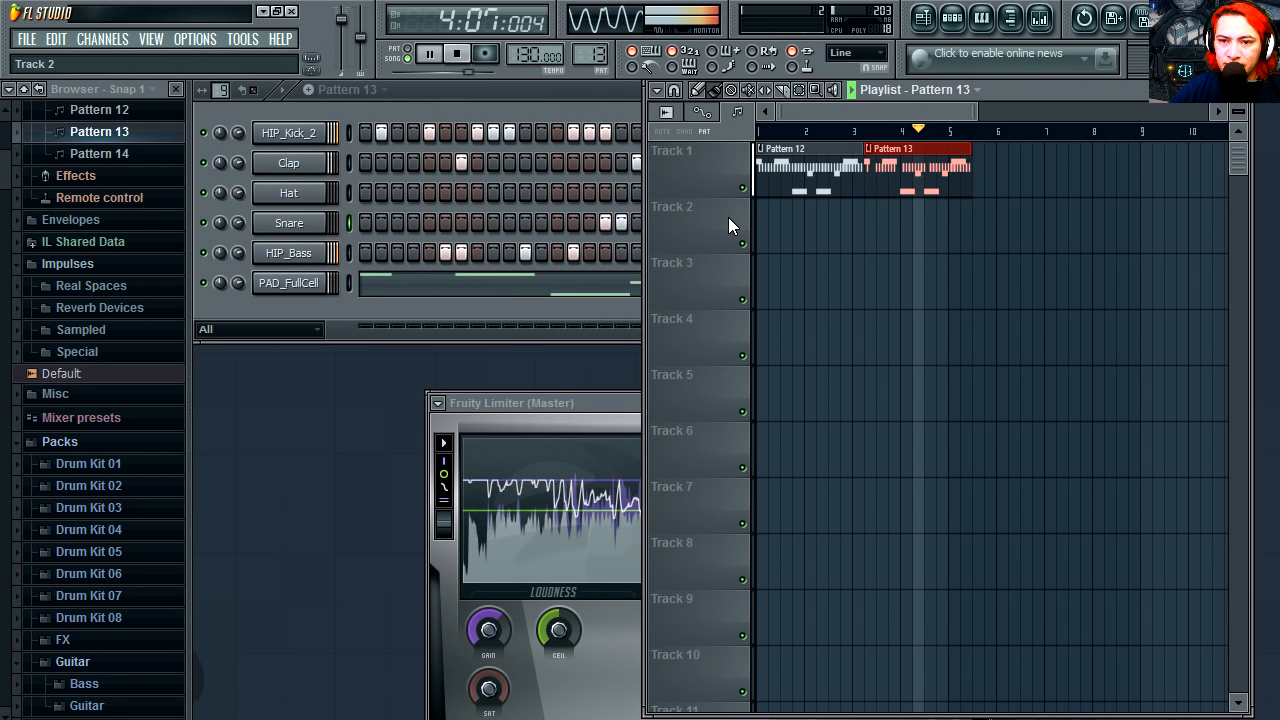
click(428, 52)
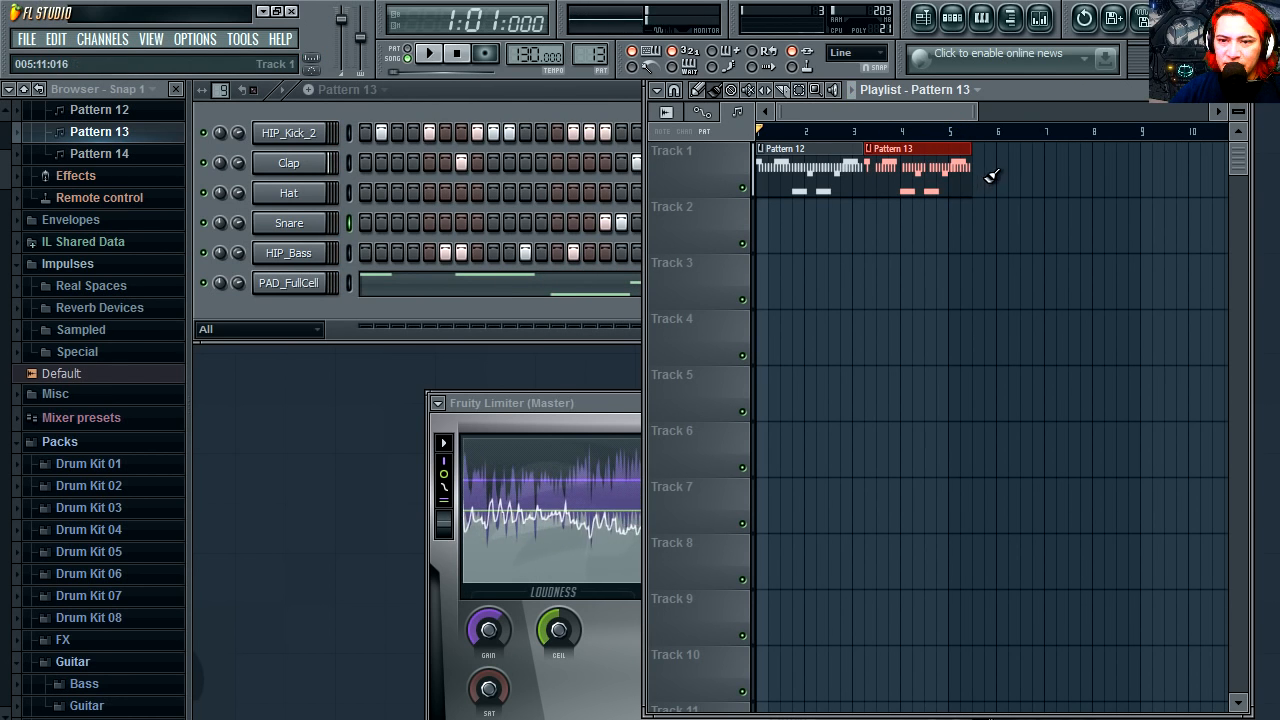
Paint Pattern 14 after Pattern 13 and play the full three-pattern arrangement
click(380, 88)
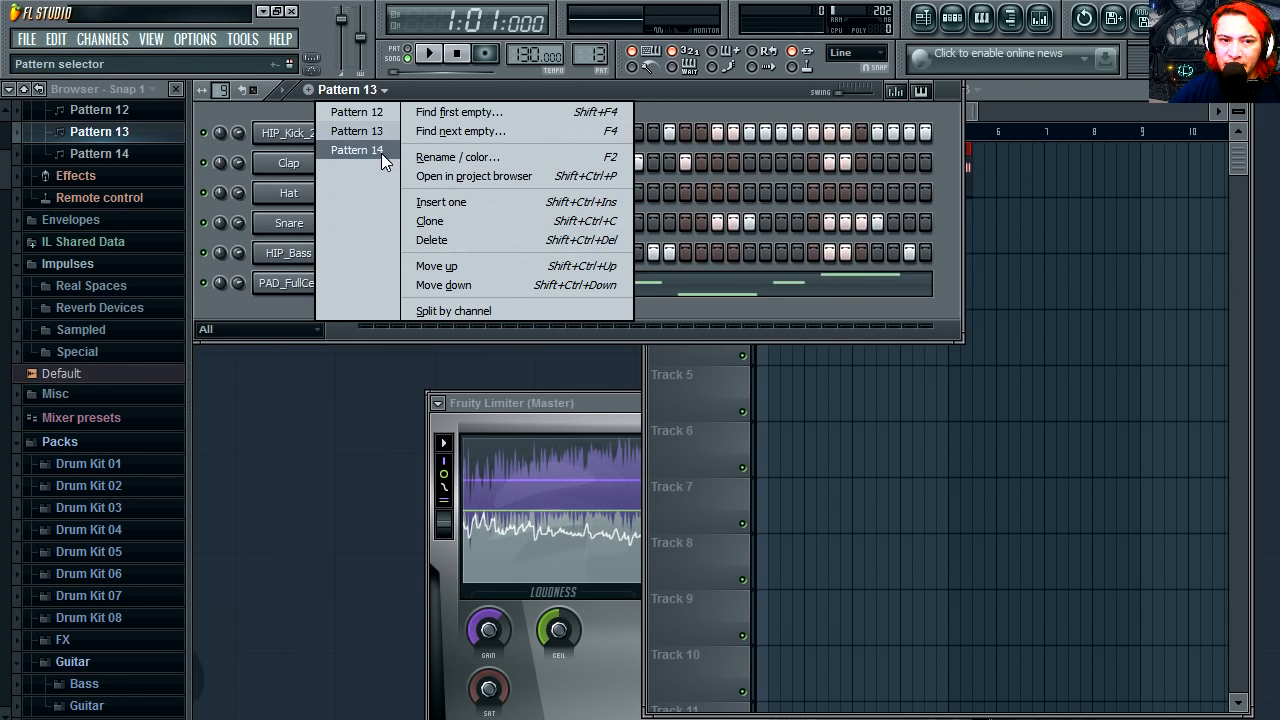
click(356, 150)
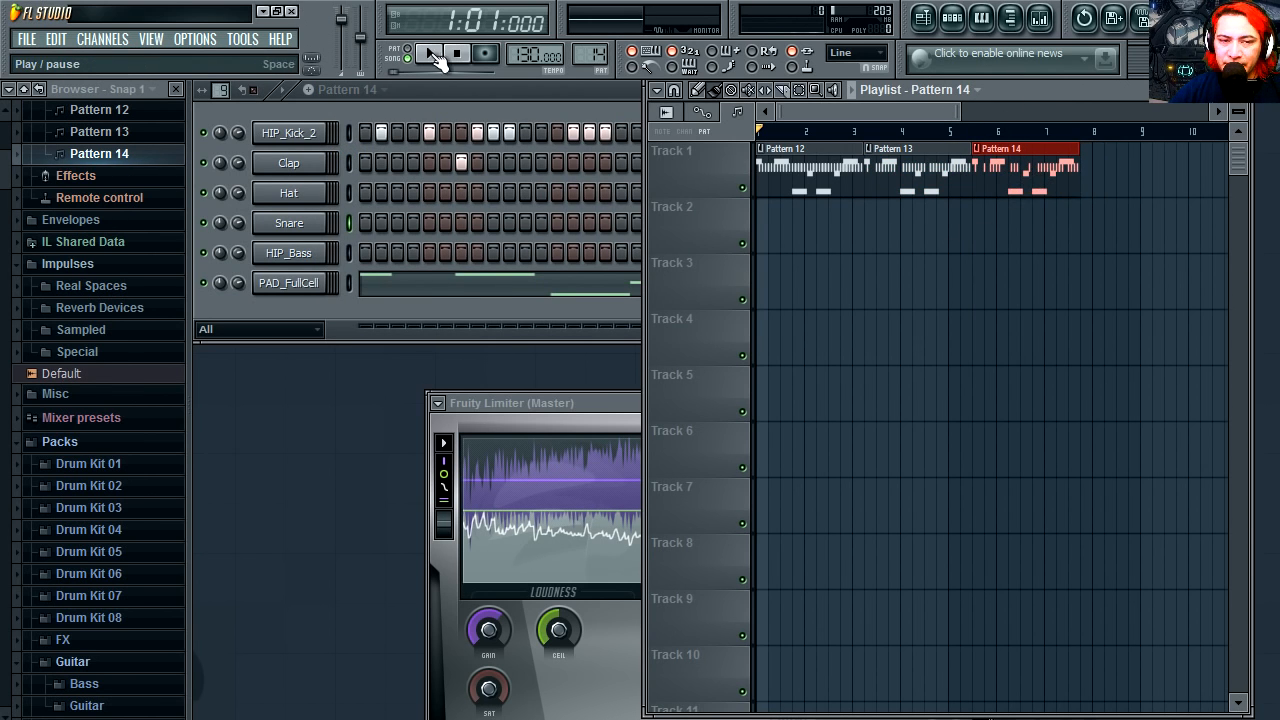
click(430, 52)
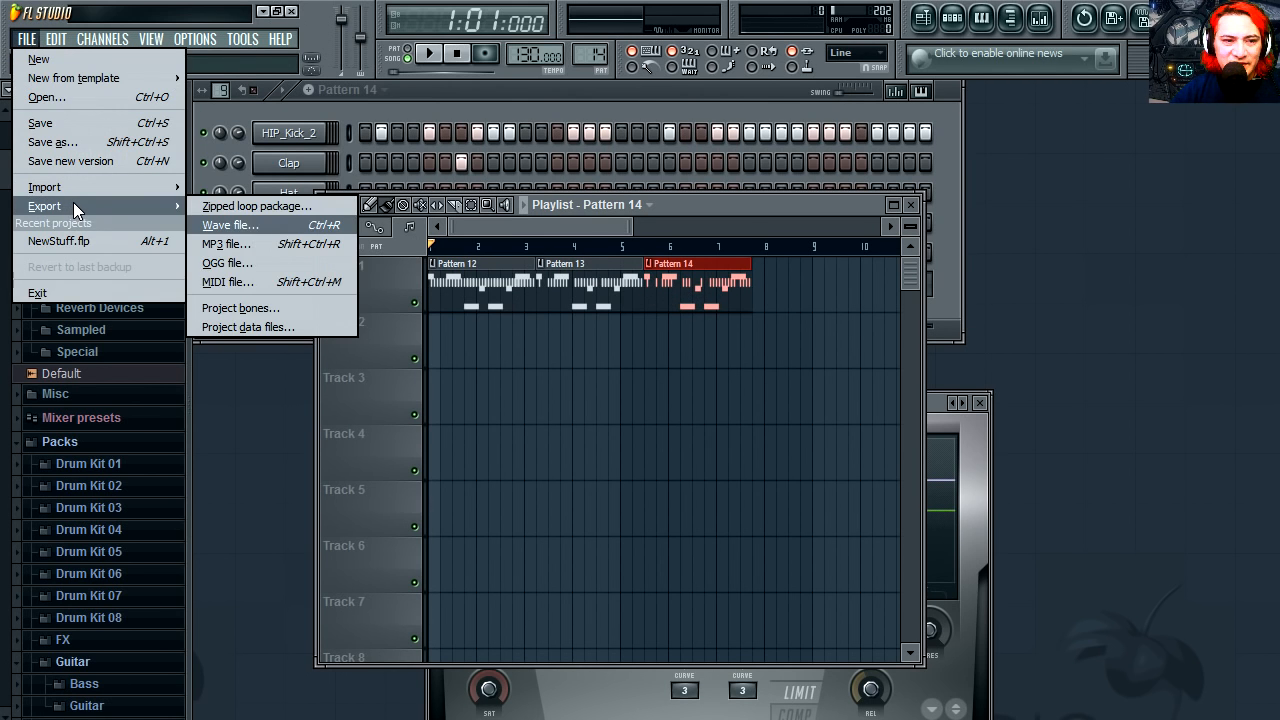
mouse_move(258, 248)
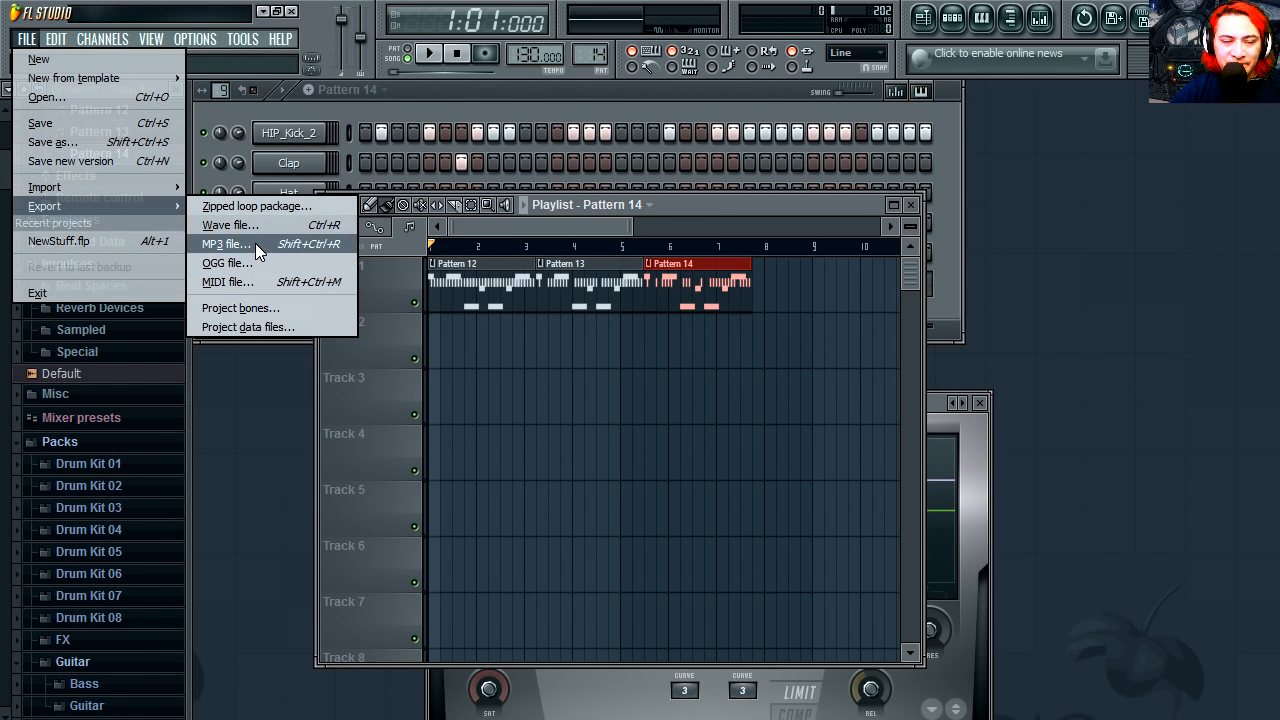
Export the song as 'horrible song.mp3' and play the rendered file
click(224, 244)
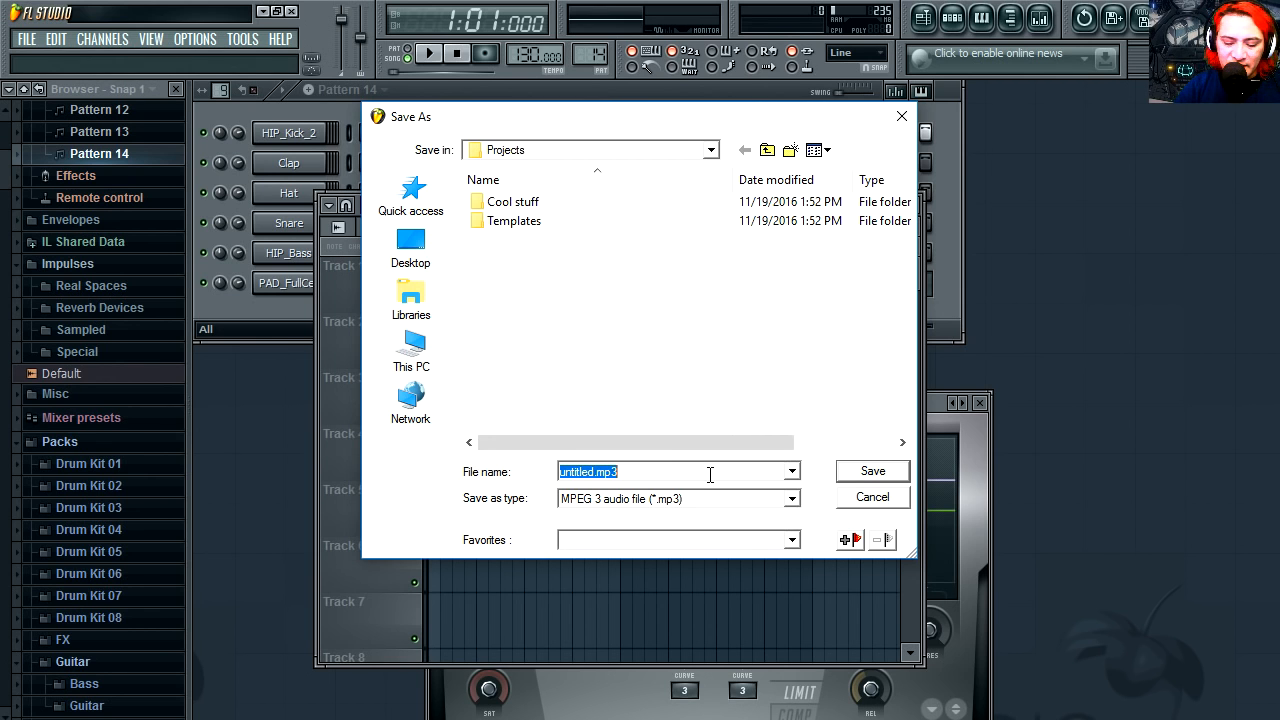
click(872, 472)
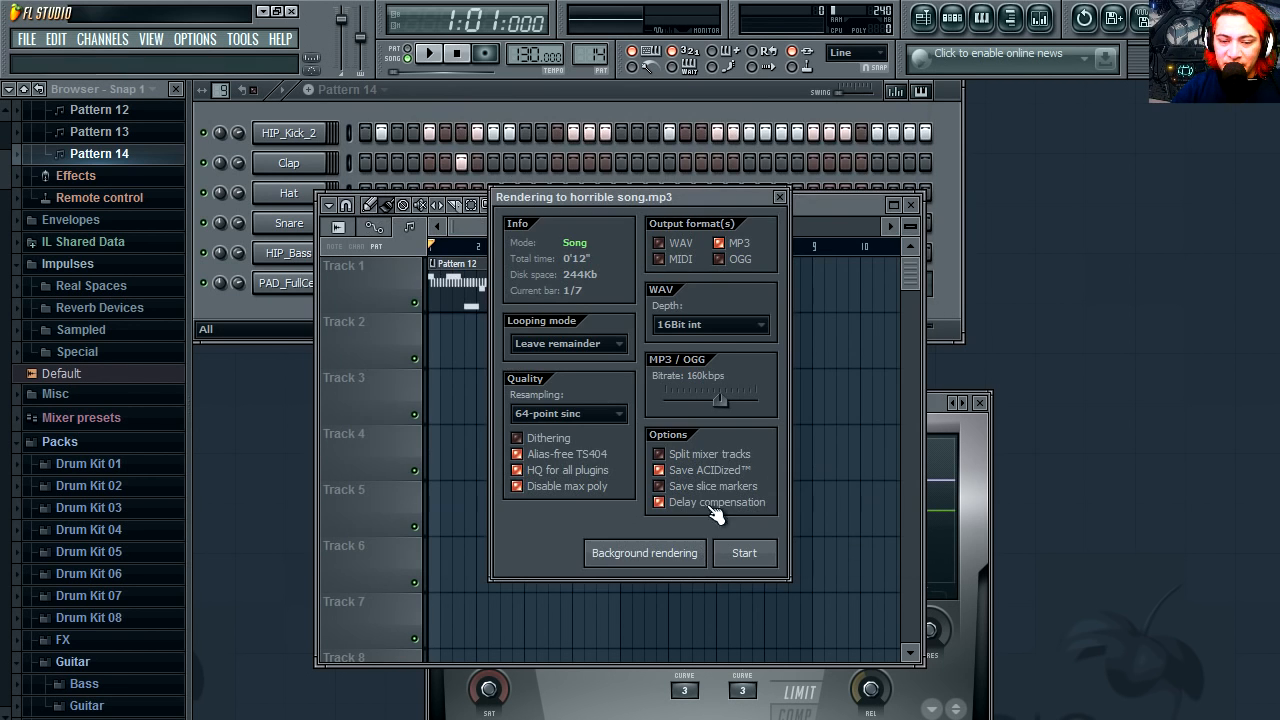
click(744, 552)
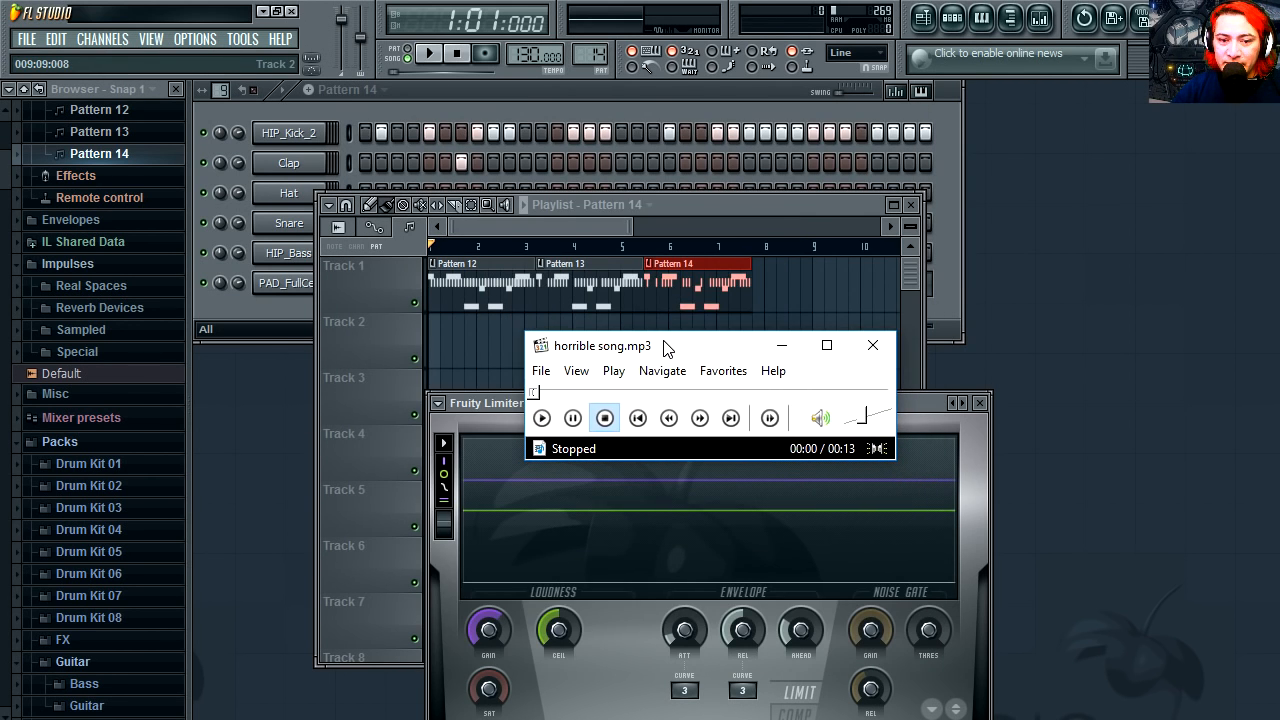
click(542, 418)
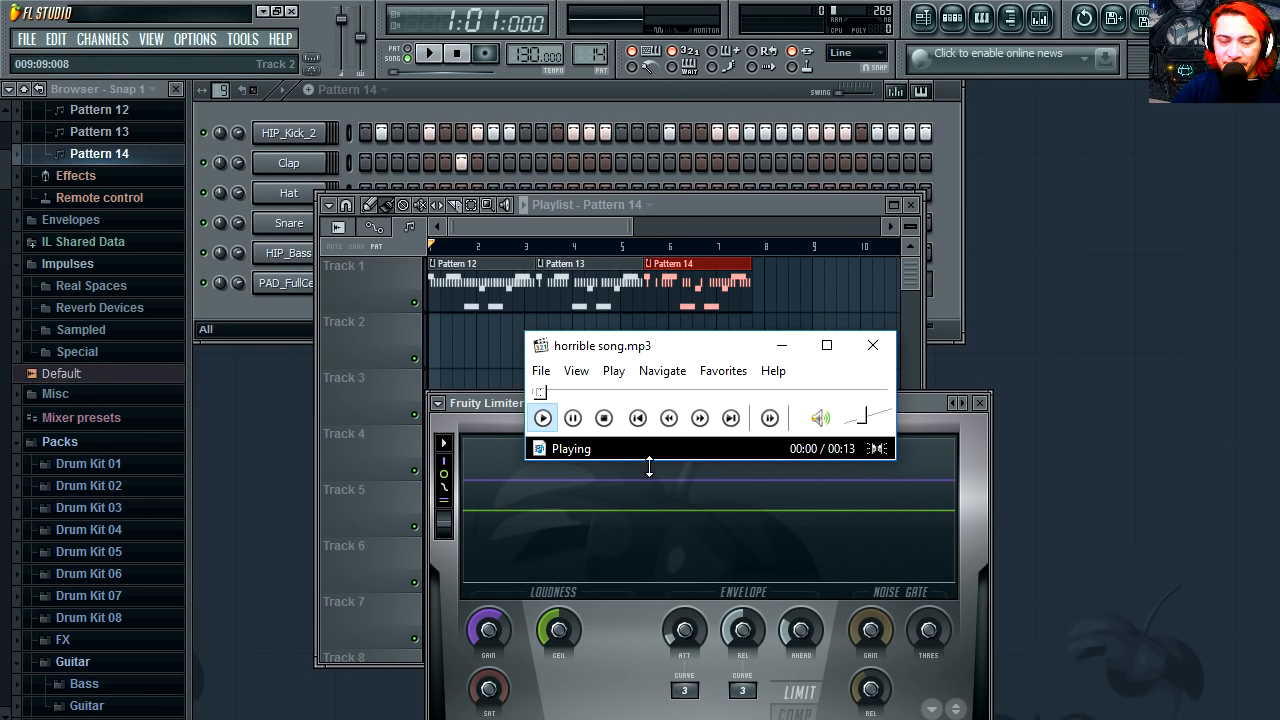